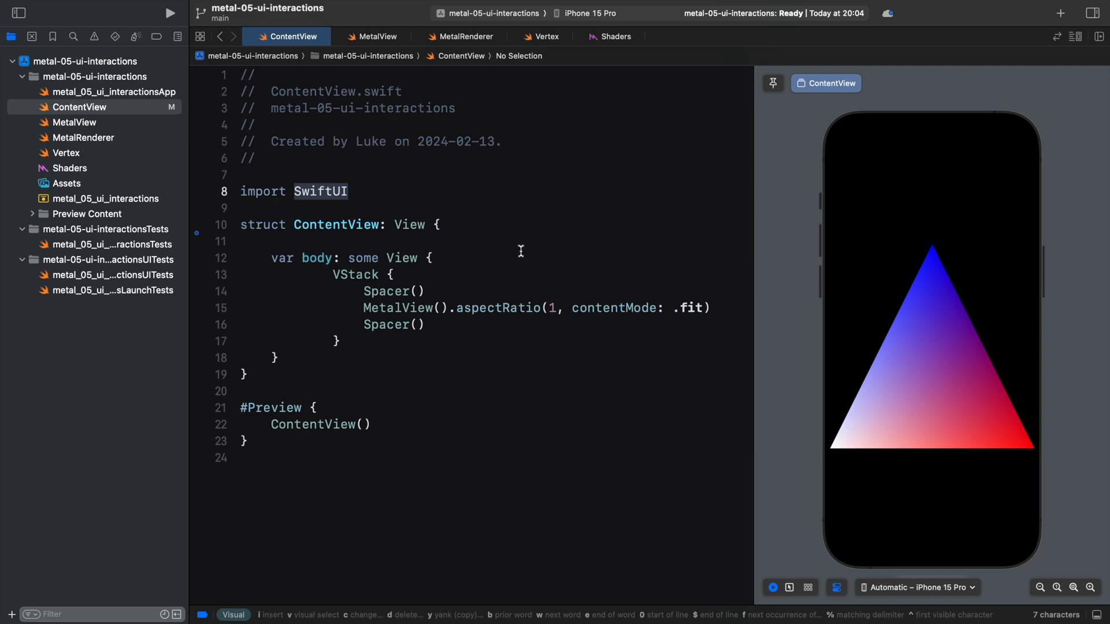
# Step: Review MetalView, then MetalRenderer, scrolling down to its draw(in:) method
pyautogui.click(377, 36)
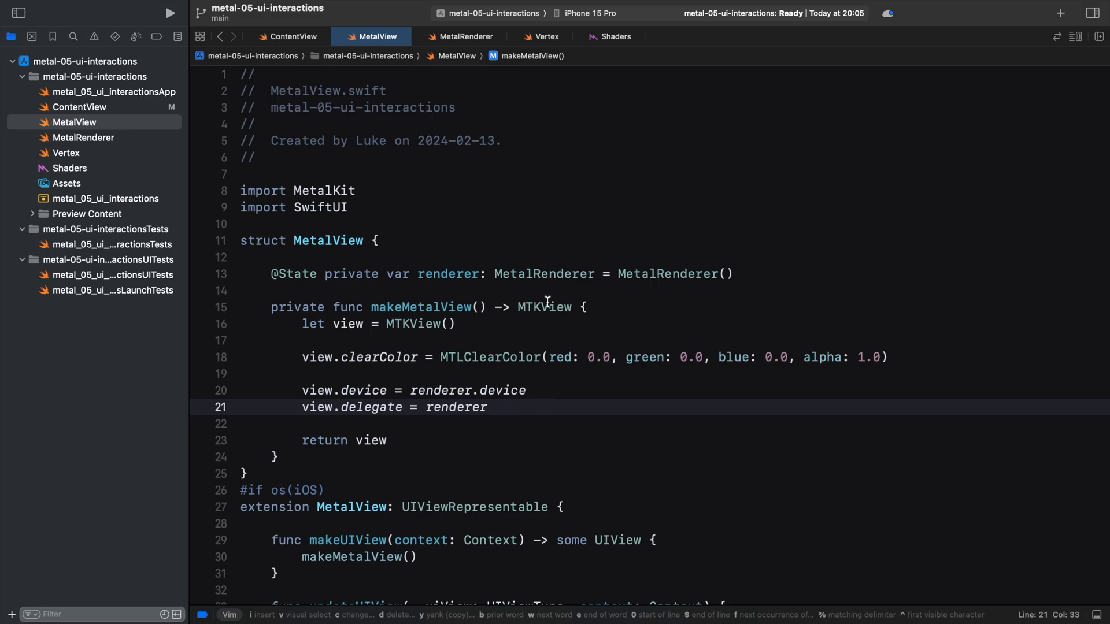
pyautogui.click(463, 36)
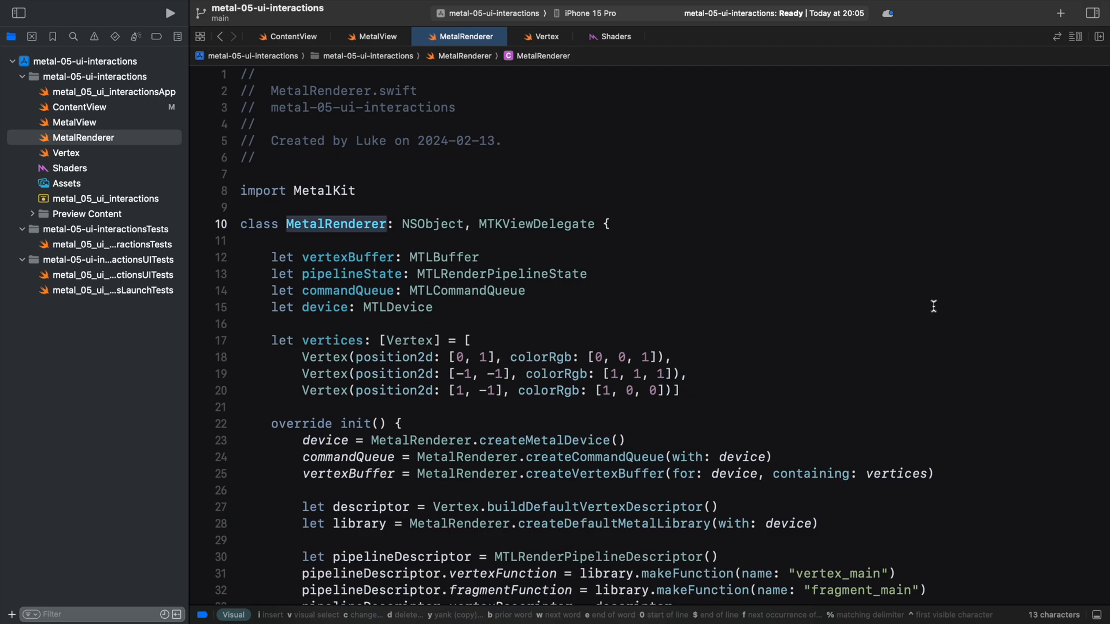
pyautogui.scroll(-3)
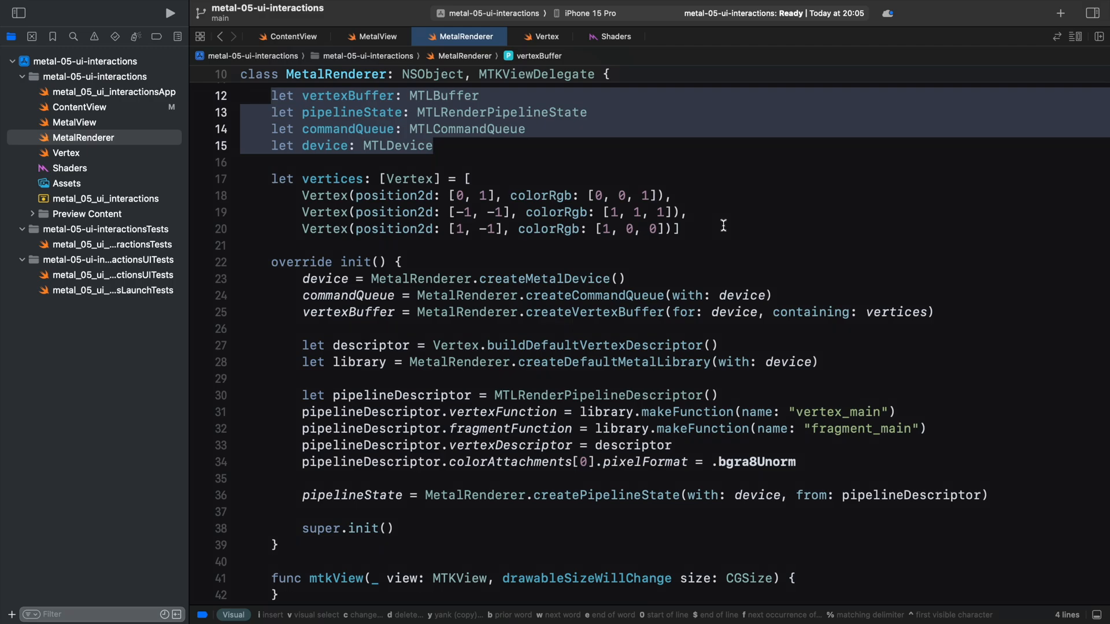
pyautogui.scroll(-3)
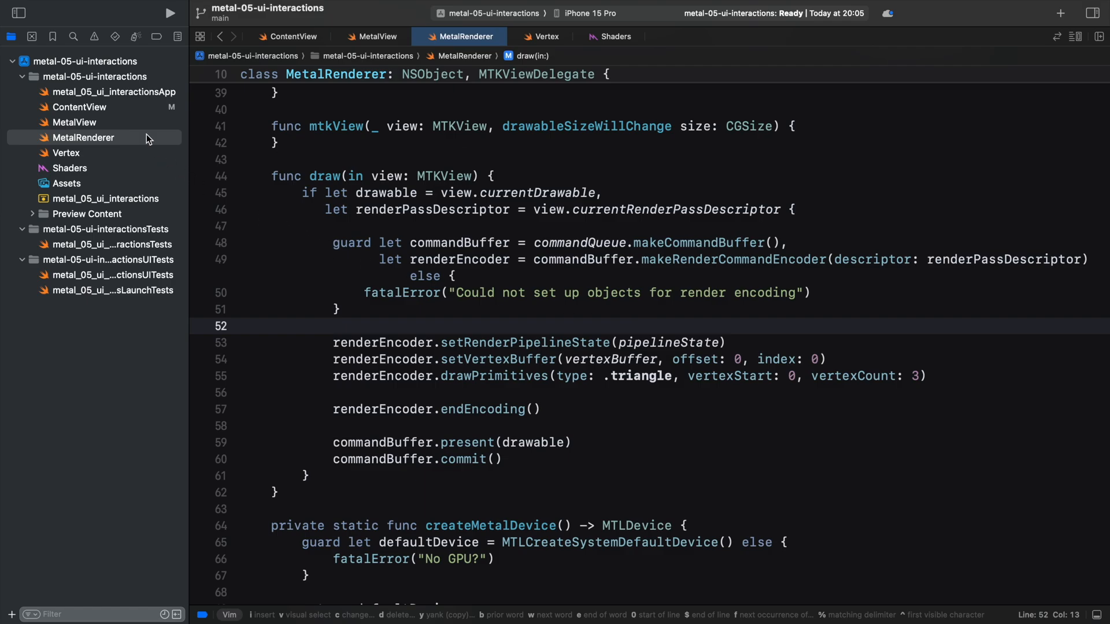
# Step: Switch back to the ContentView source file from the Project navigator
pyautogui.click(80, 107)
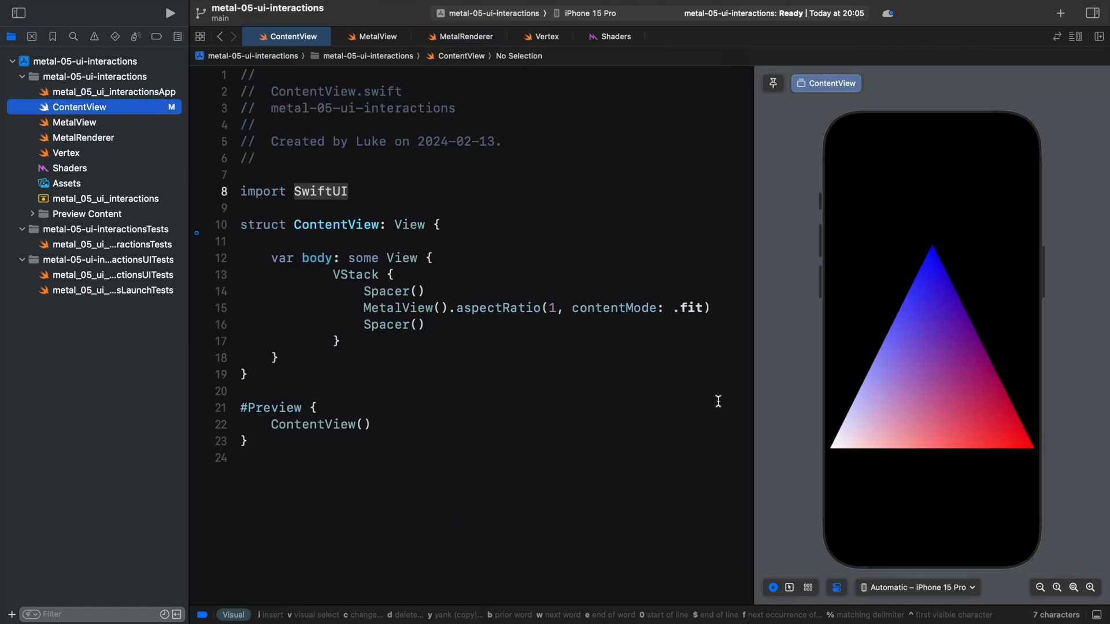
pyautogui.moveTo(669, 389)
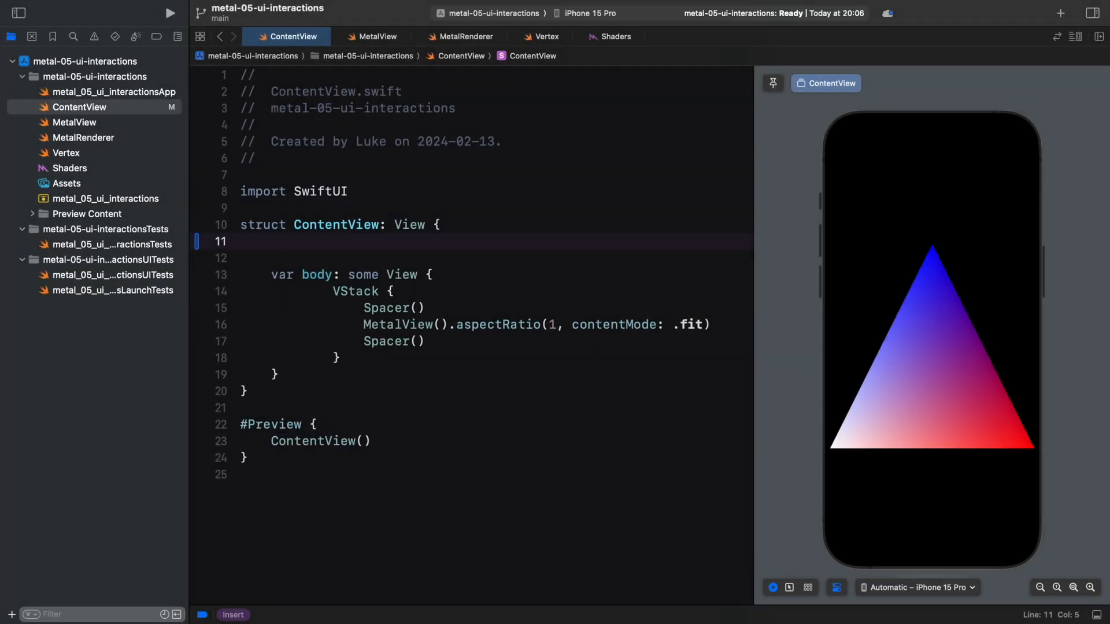
pyautogui.write('@State private var rotation: Float')
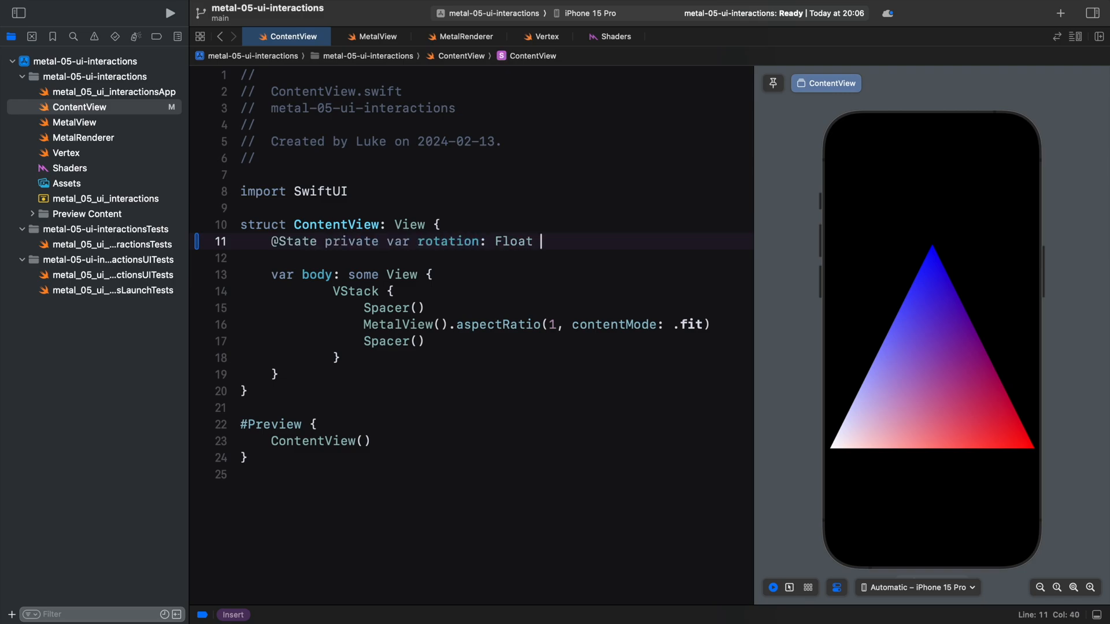
pyautogui.write('= 0.0')
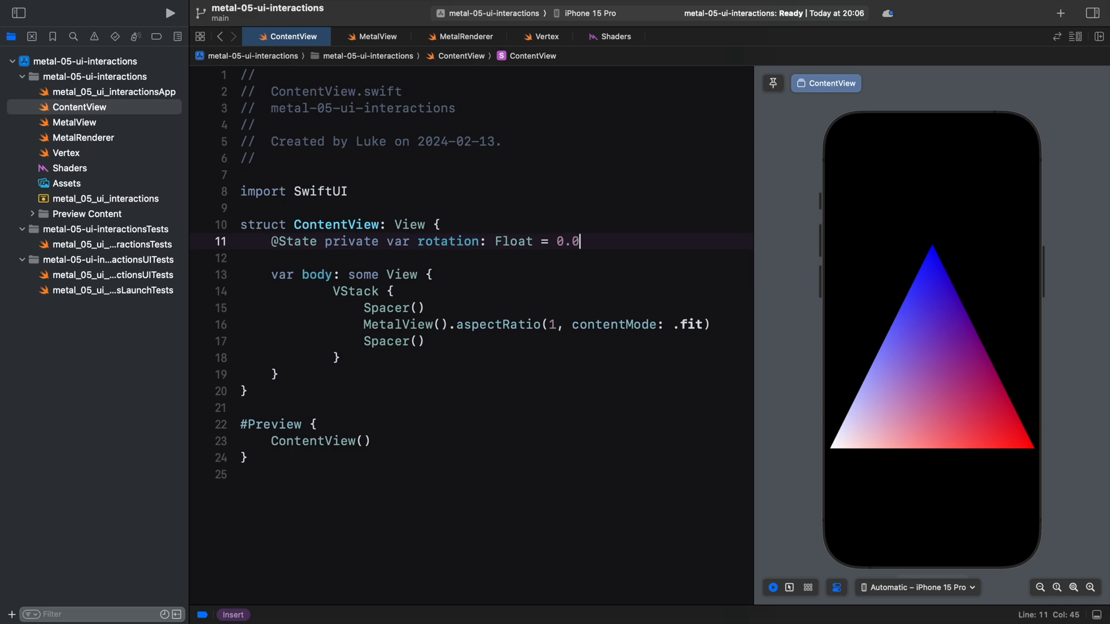
pyautogui.press('Escape')
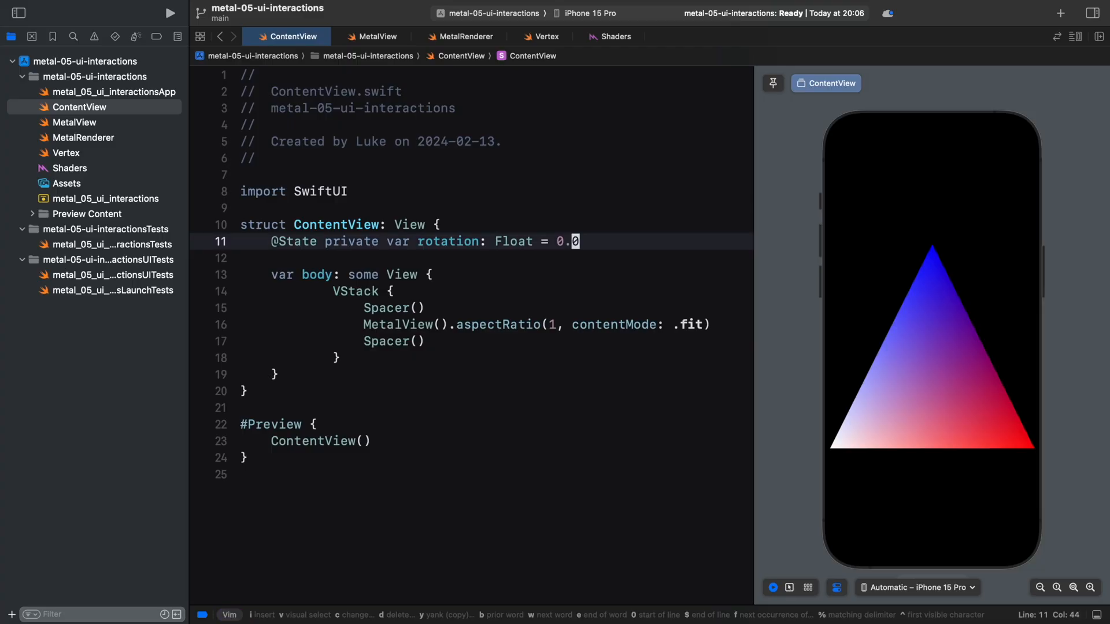
pyautogui.write('Text')
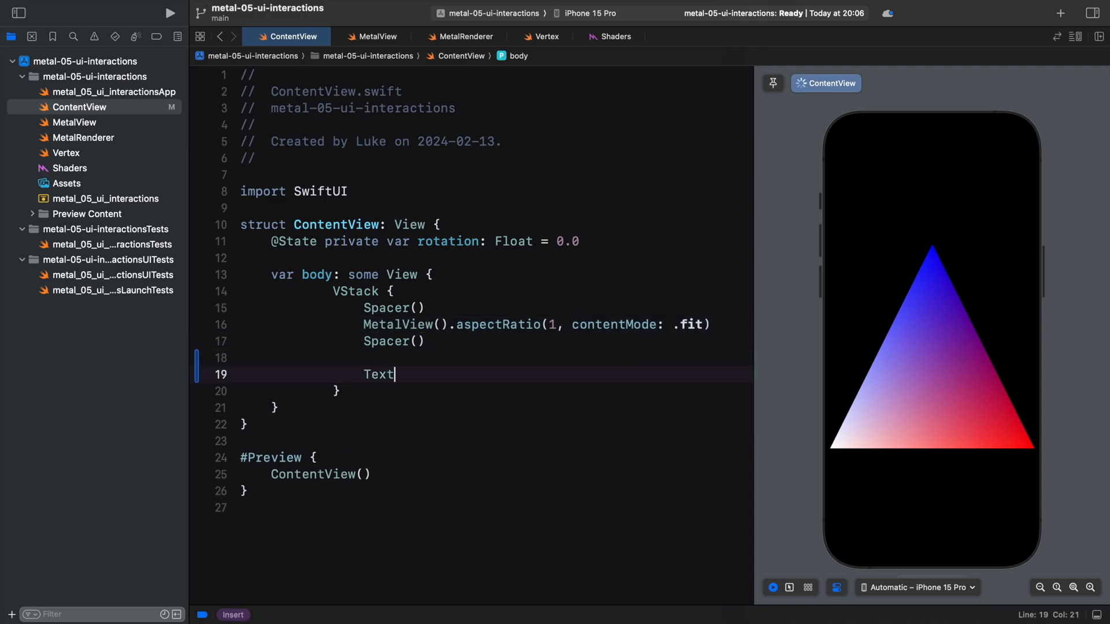
# Step: Write Text("Rotation"), a Slider bound to $rotation from -π to π, a Spacer, and begin Button("Reset")
pyautogui.write('("Rotation")')
pyautogui.write('Slider(value')
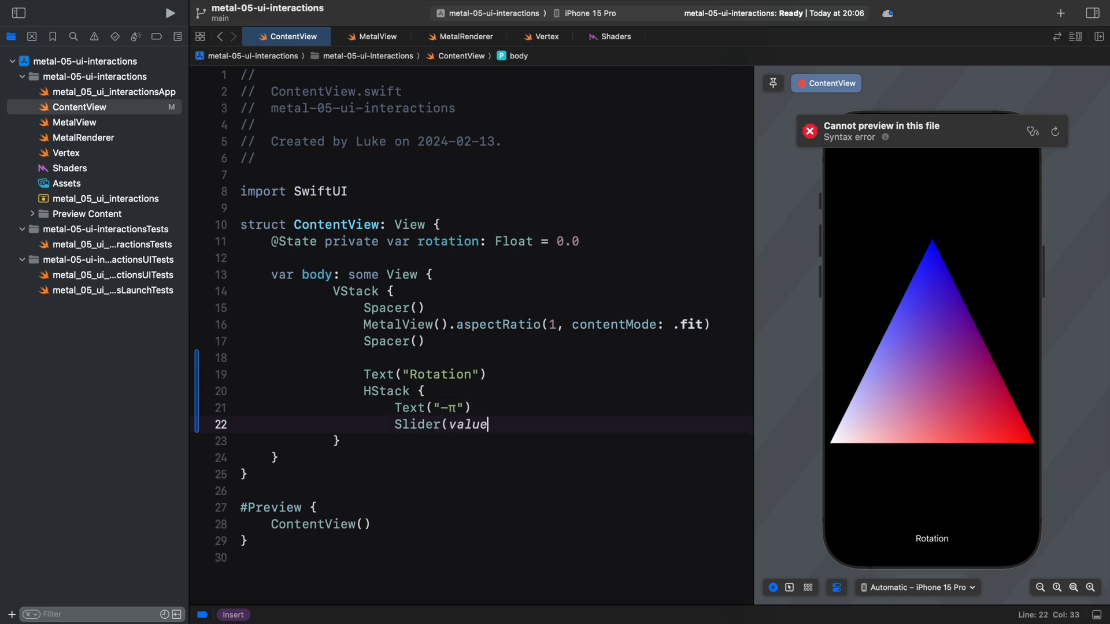
pyautogui.write(': $rotation, in: -)')
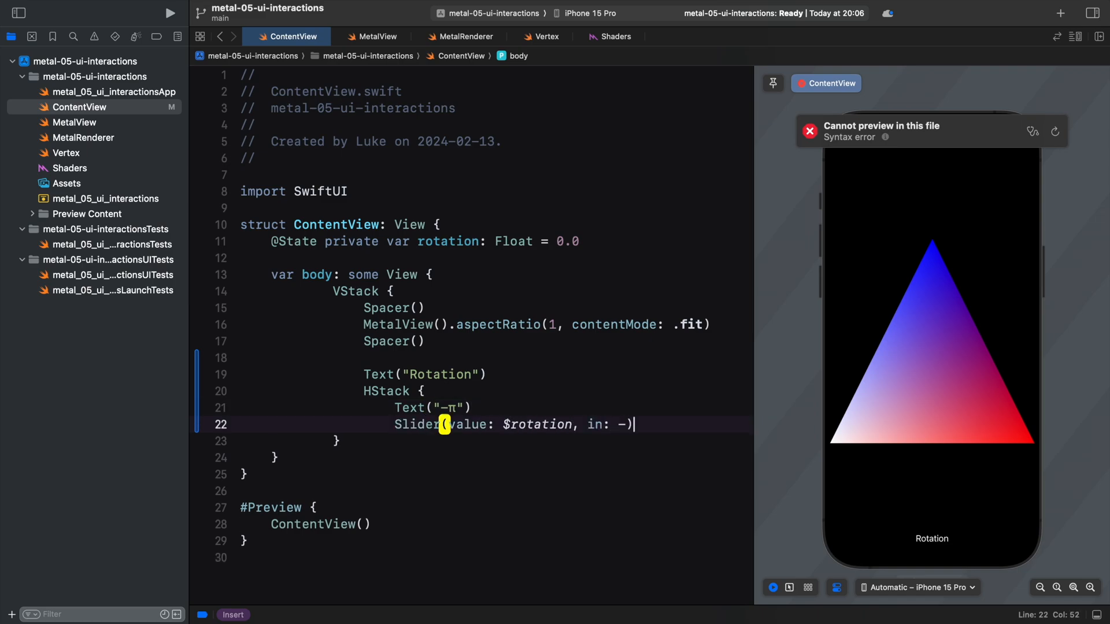
pyautogui.write('(.pi)...(.pi))')
pyautogui.write('Text("π')
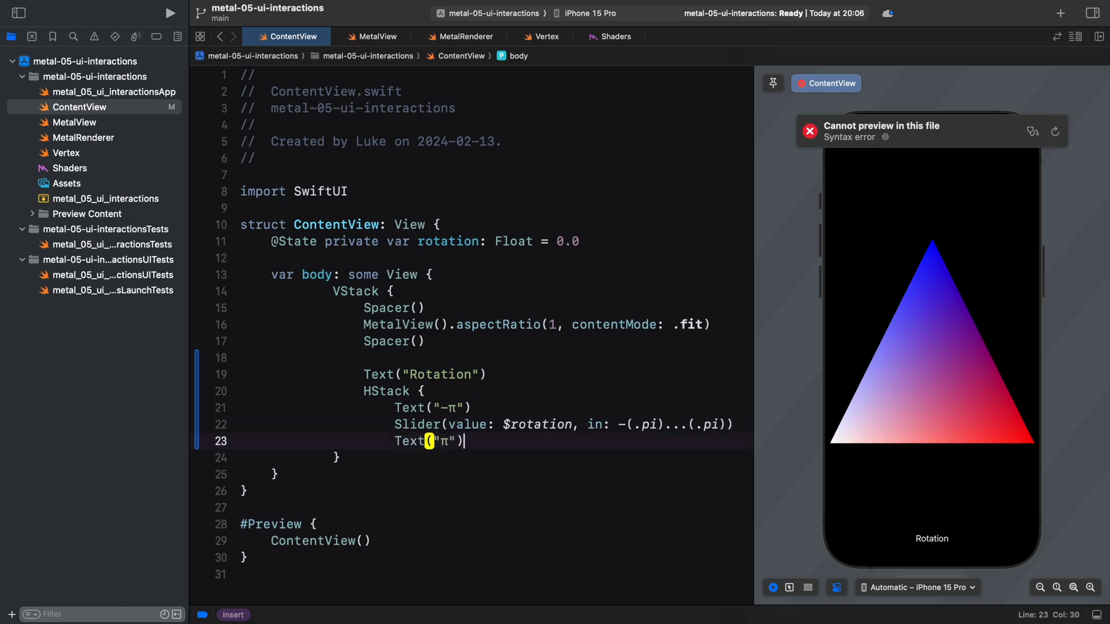
pyautogui.write('S')
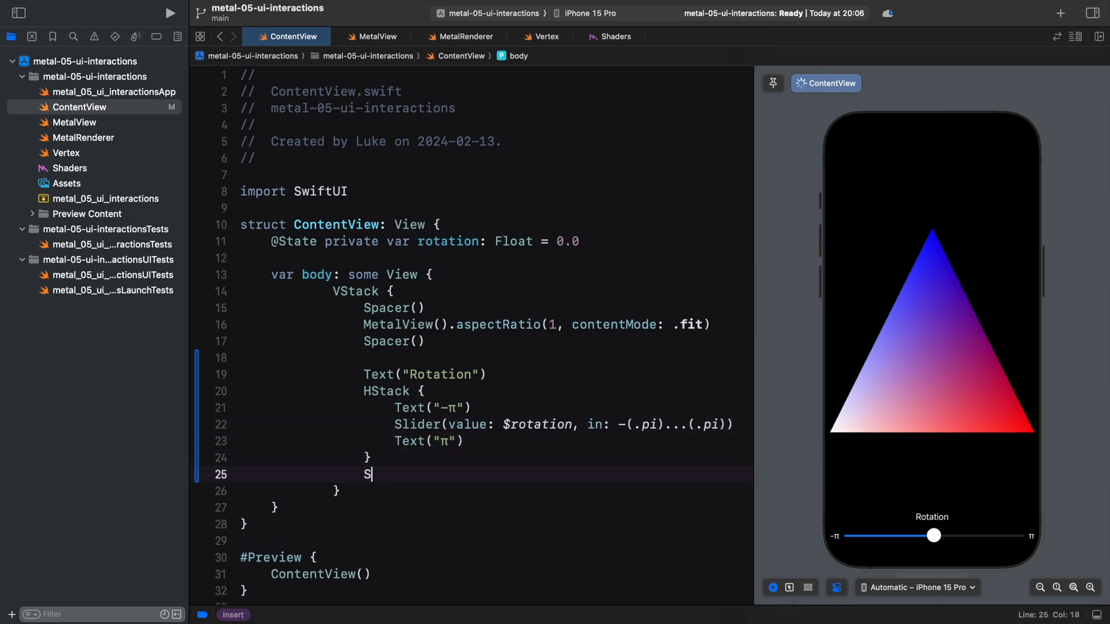
pyautogui.write('pacer()')
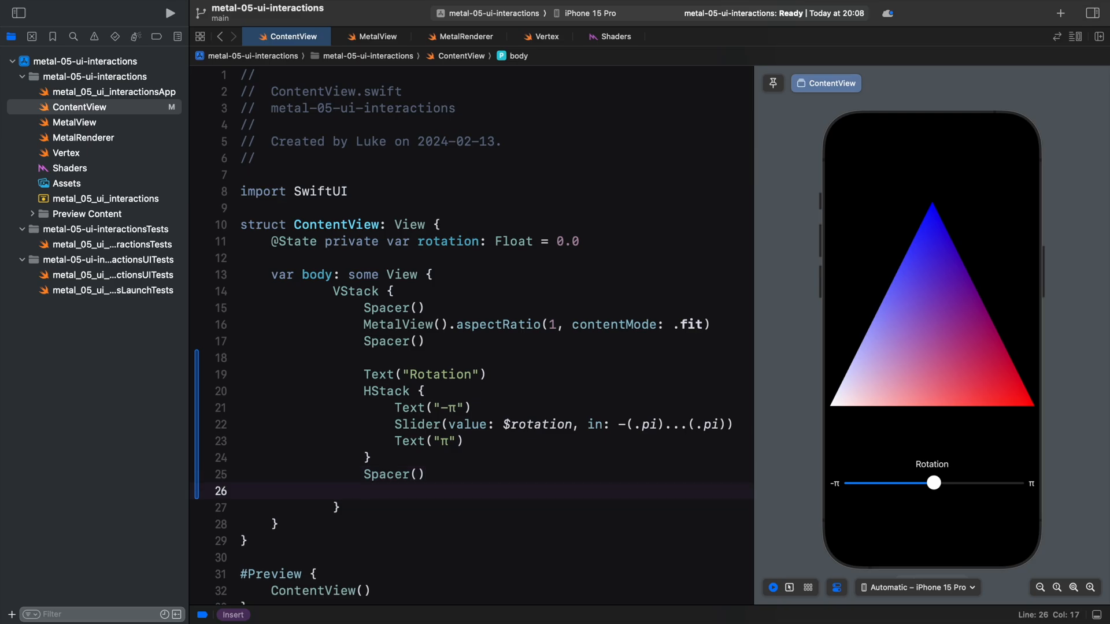
pyautogui.write('Button("Reset") {')
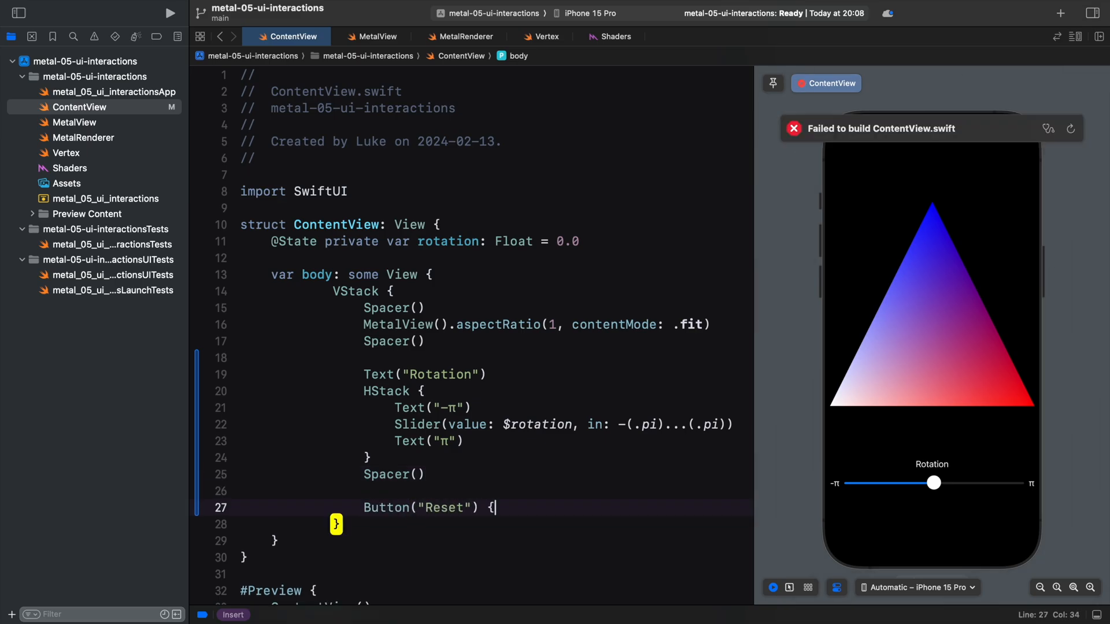
# Step: Make Reset set rotation = 0.0, then try Reset and the slider in the live preview
pyautogui.write('rotation = 0.0')
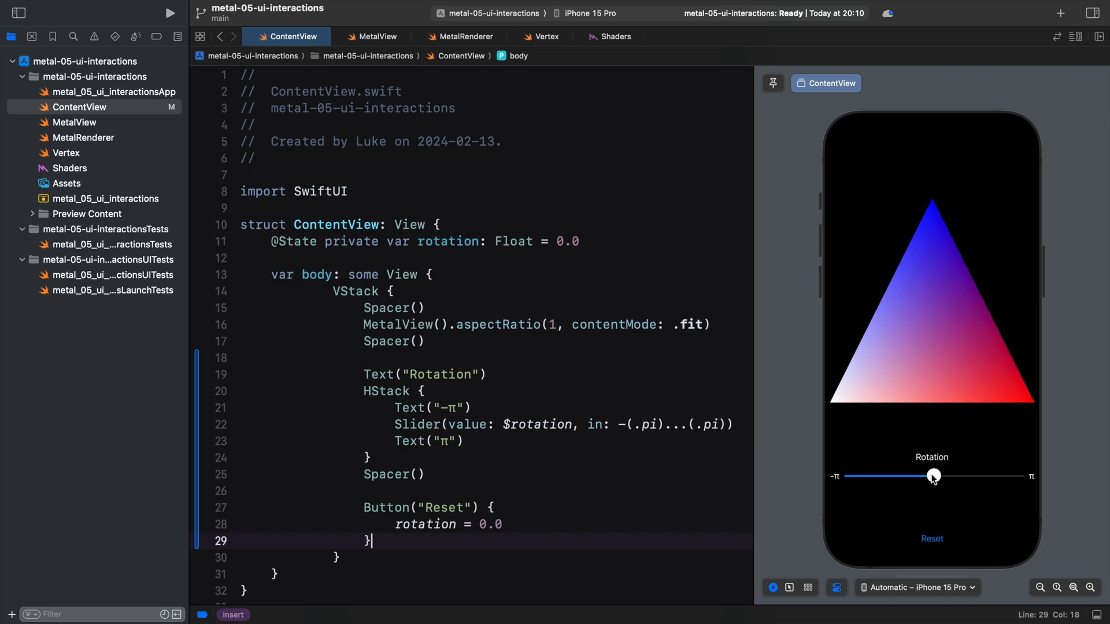
pyautogui.click(932, 538)
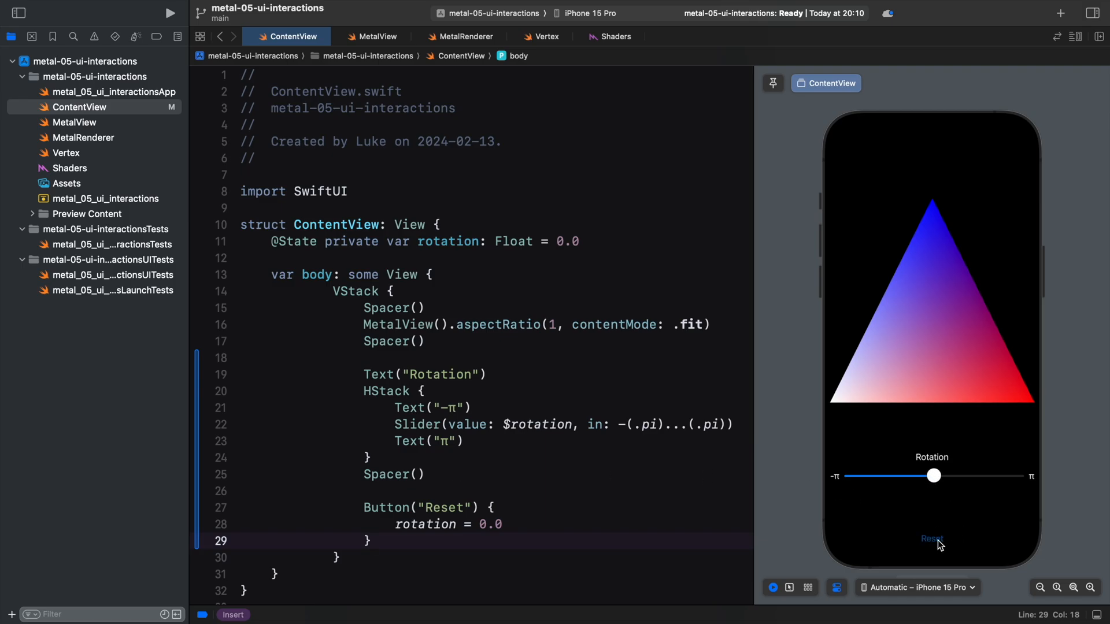
pyautogui.moveTo(934, 475); pyautogui.dragTo(981, 475)
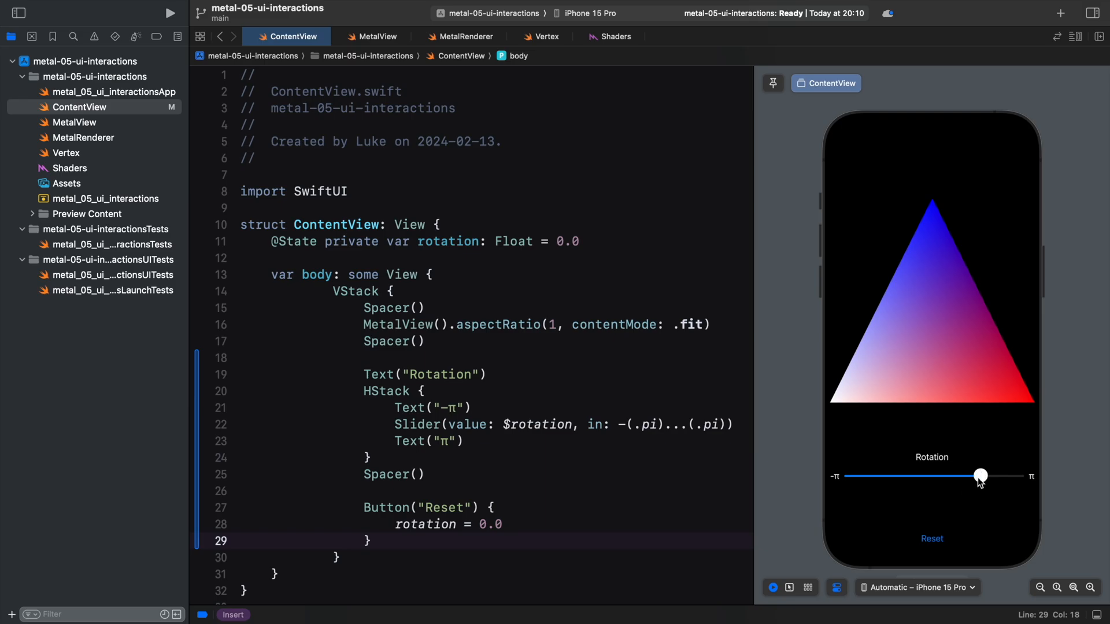
pyautogui.moveTo(981, 476); pyautogui.dragTo(933, 475)
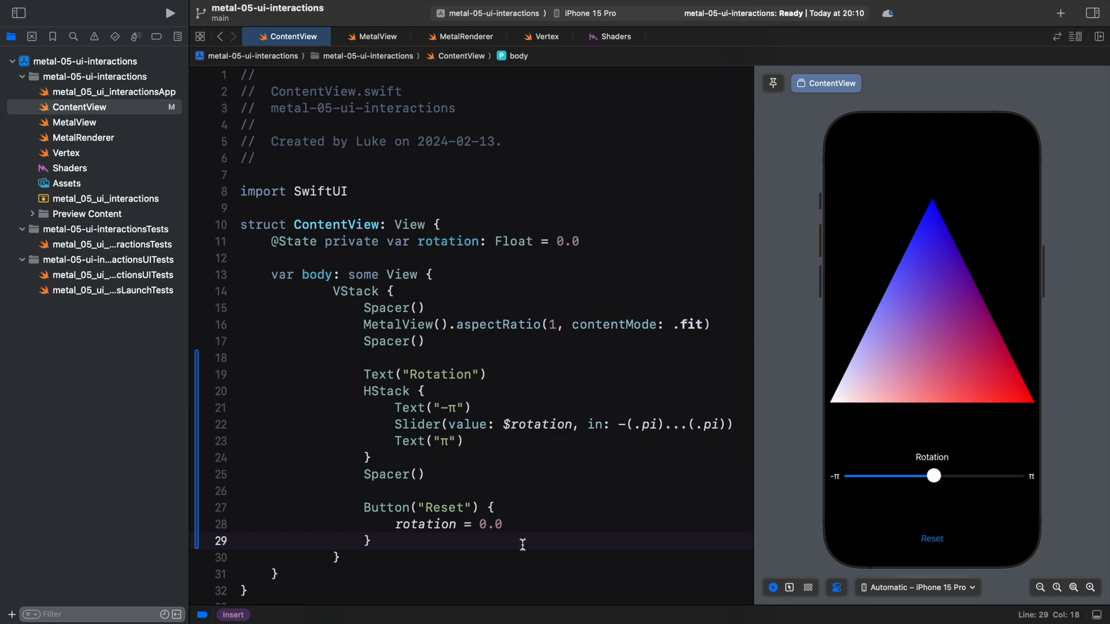
# Step: Add .onChange(of: rotation) printing old and new values, and drag the preview slider to see the logs
pyautogui.write('.onChange(of: rotation) {oldValue, newValue in')
pyautogui.write('print("Slider value changed')
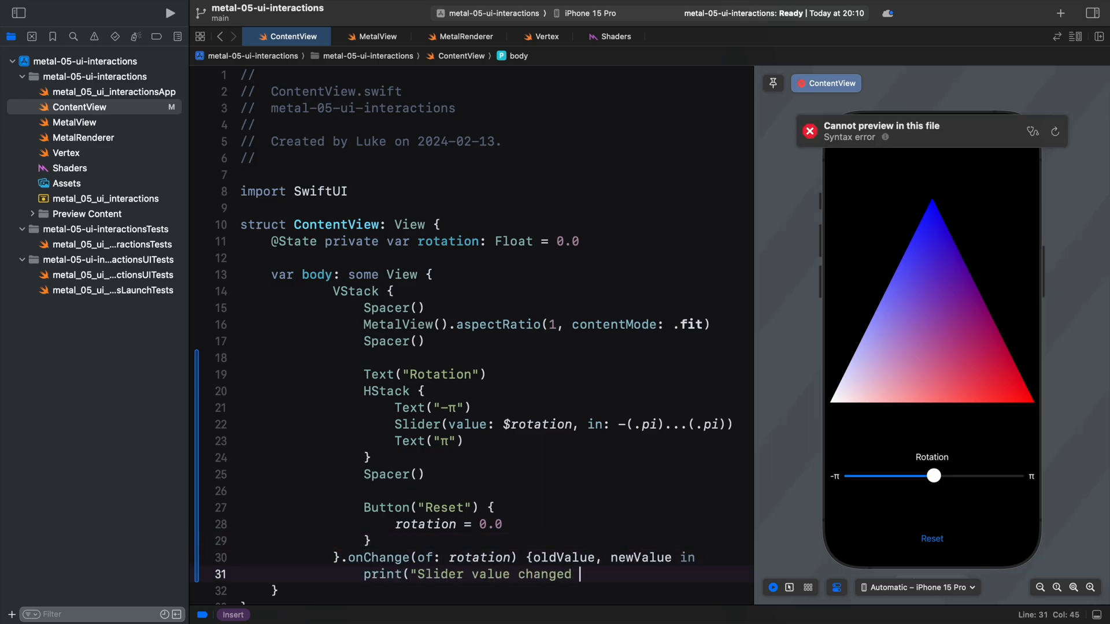
pyautogui.write('from \\(oldValue) to \\(newValue)")')
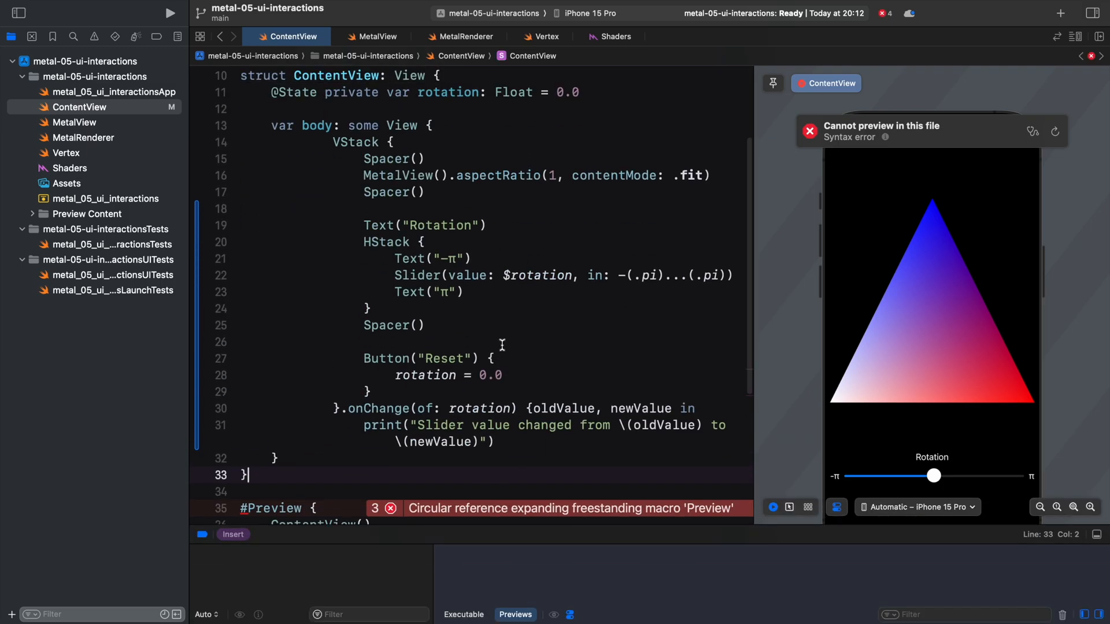
pyautogui.moveTo(934, 475); pyautogui.dragTo(960, 475)
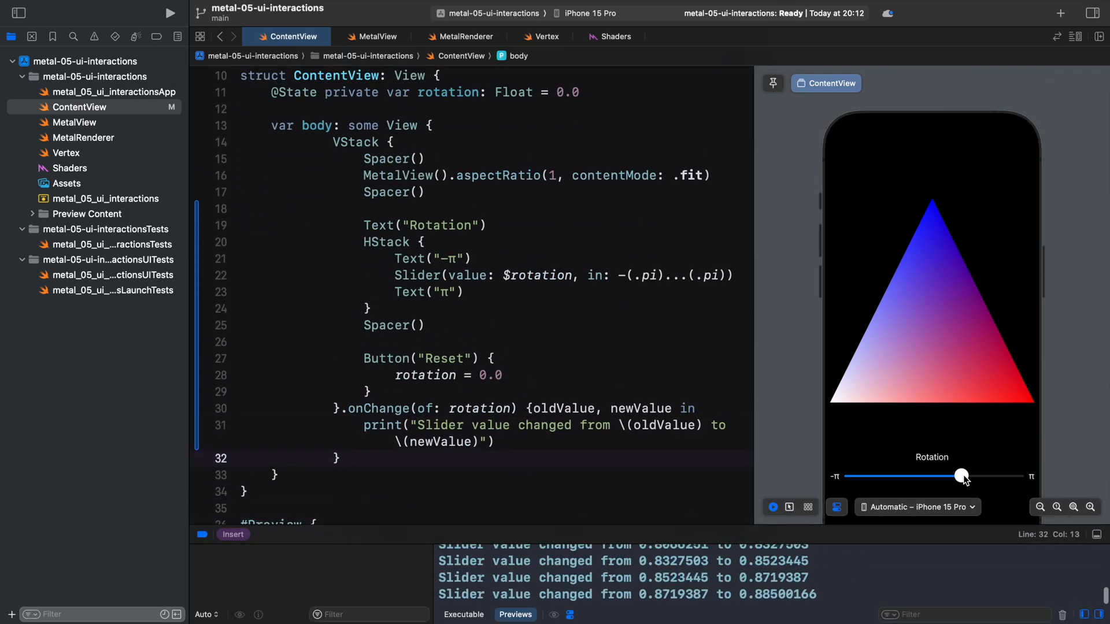
pyautogui.moveTo(961, 475); pyautogui.dragTo(996, 475)
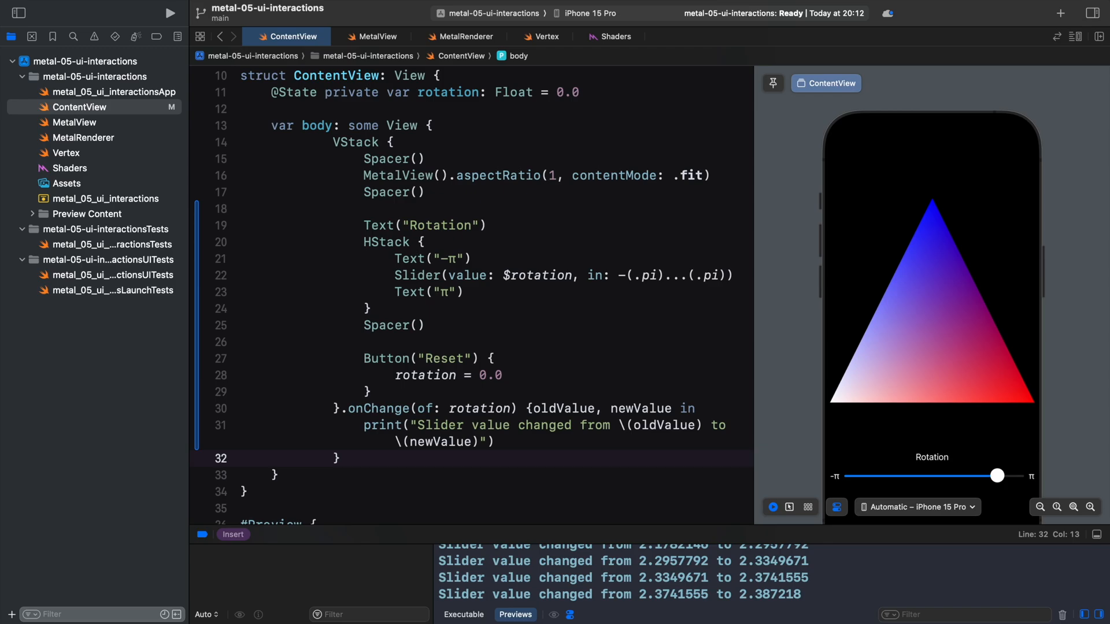
pyautogui.click(376, 36)
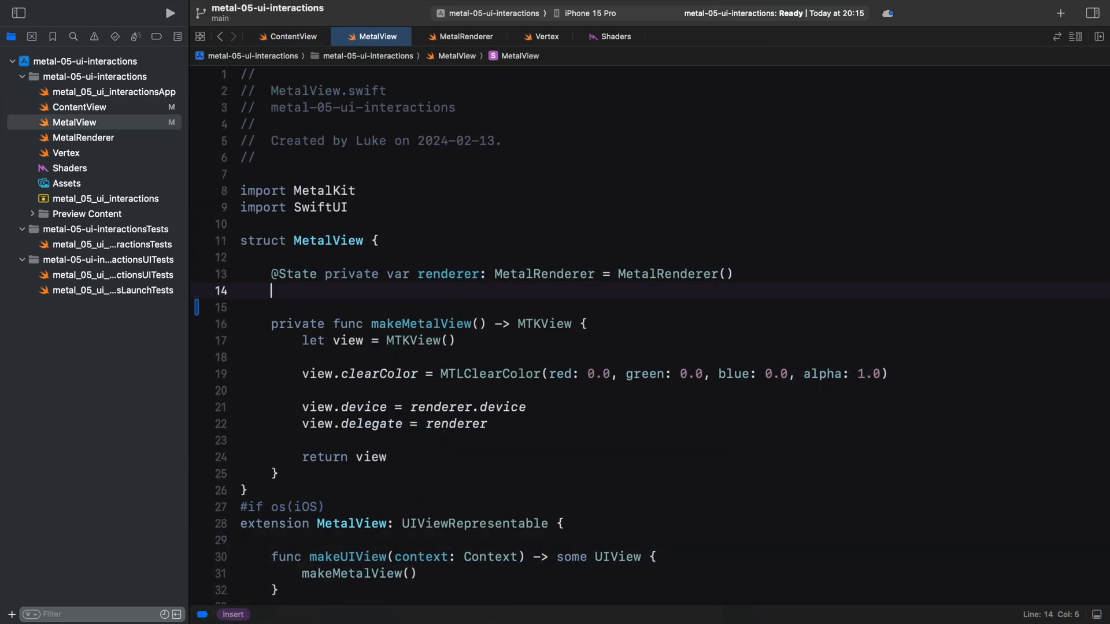
pyautogui.write('@Binding')
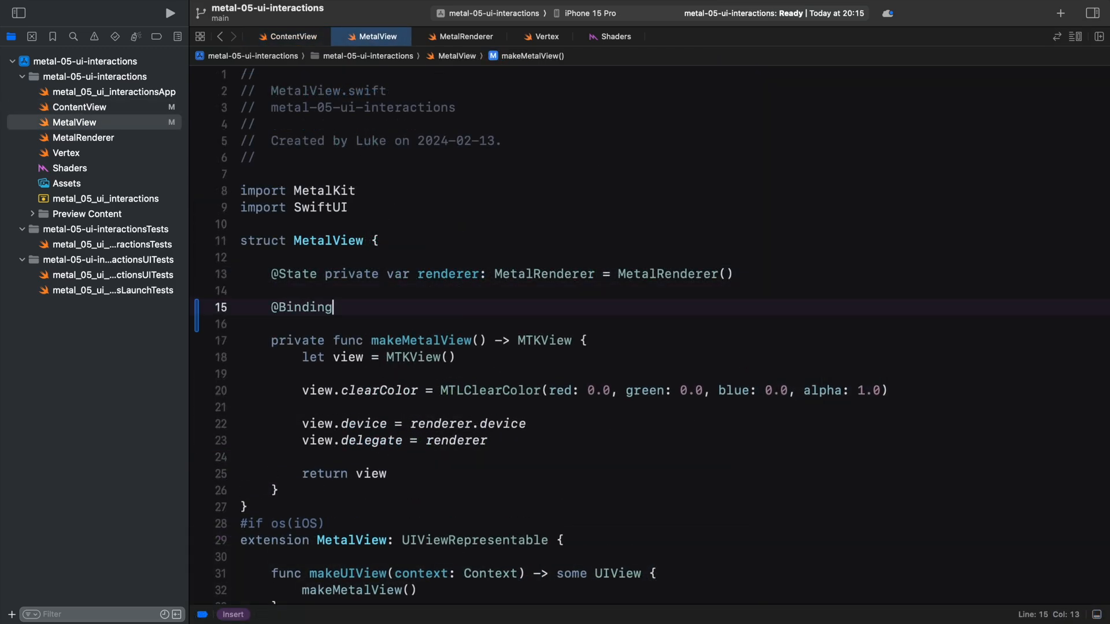
pyautogui.write('var rotation: Float')
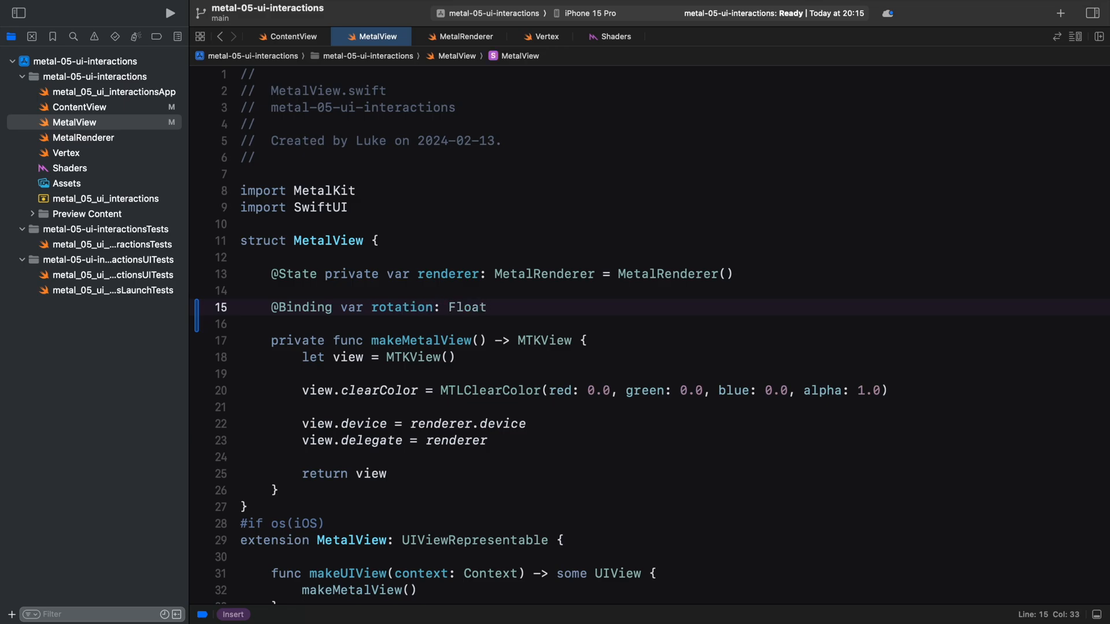
# Step: Add updateMetalView() calling renderer.updateRotation(angle: rotation) in MetalView
pyautogui.scroll(-3)
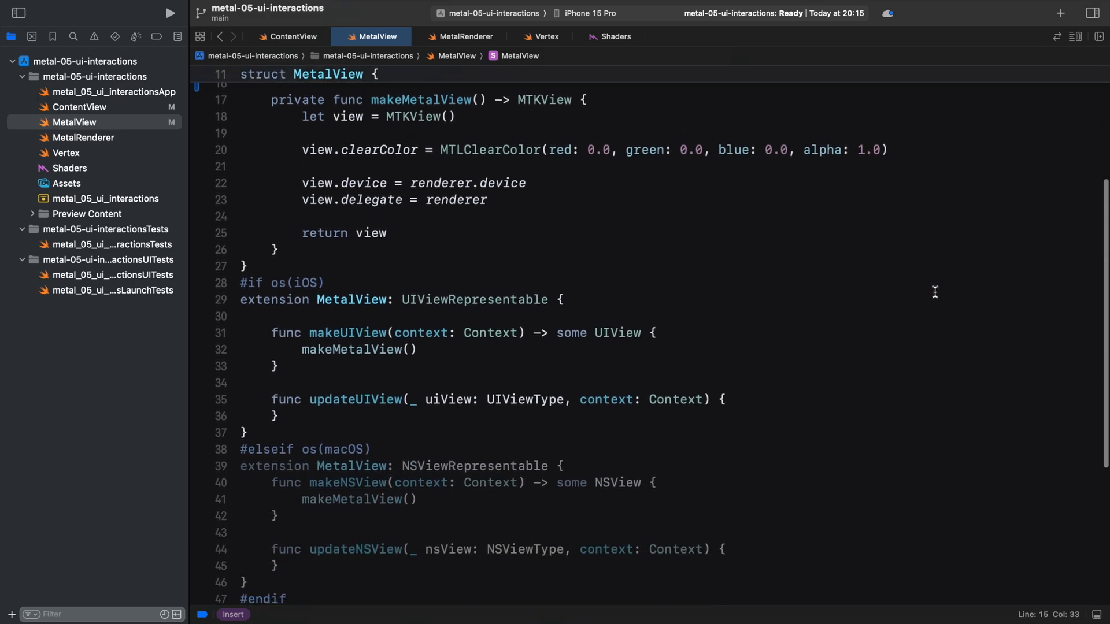
pyautogui.write('updateMetalView() {')
pyautogui.write('renderer.updateRotation(angl')
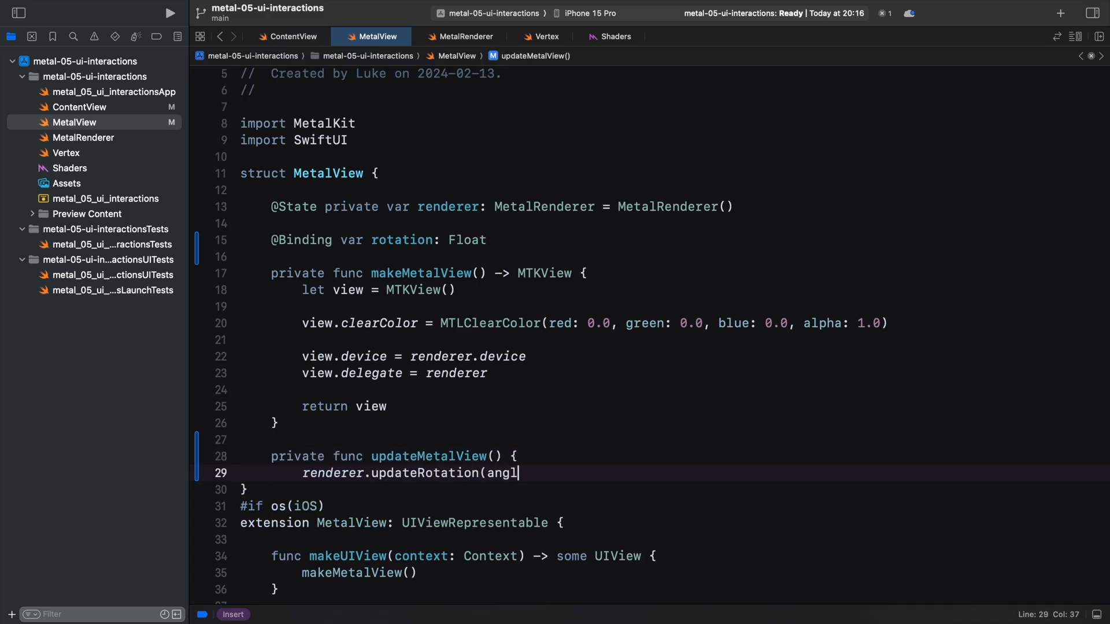
pyautogui.write('e: rotation)')
pyautogui.write('}')
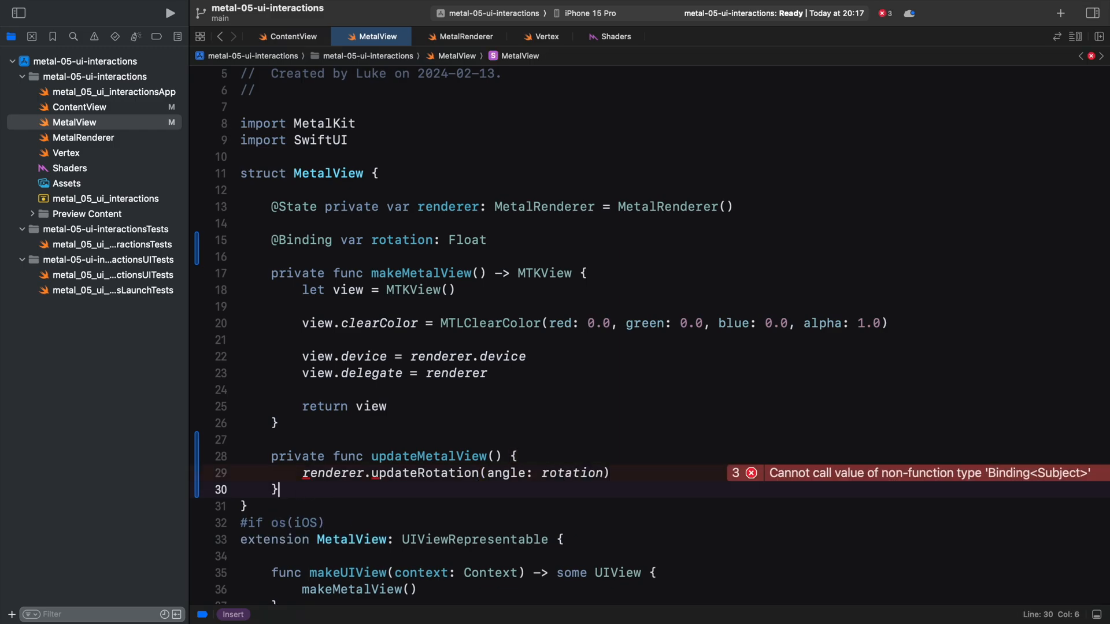
pyautogui.click(458, 36)
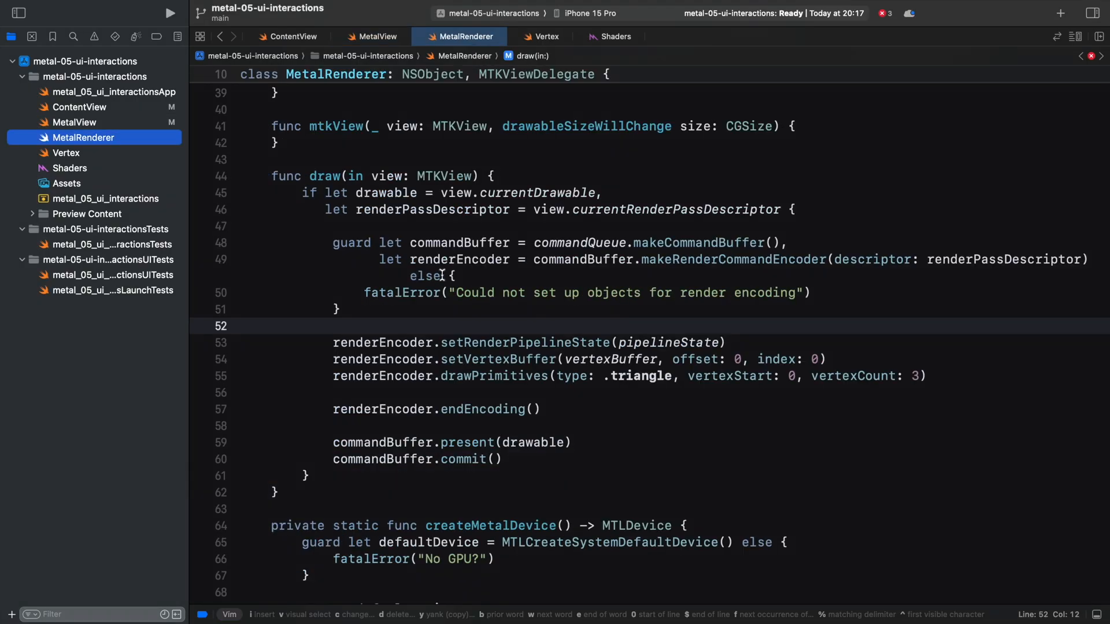
# Step: Add func updateRotation(angle: Float) printing the angle to MetalRenderer
pyautogui.write('func updateRotation(angle: Float) {')
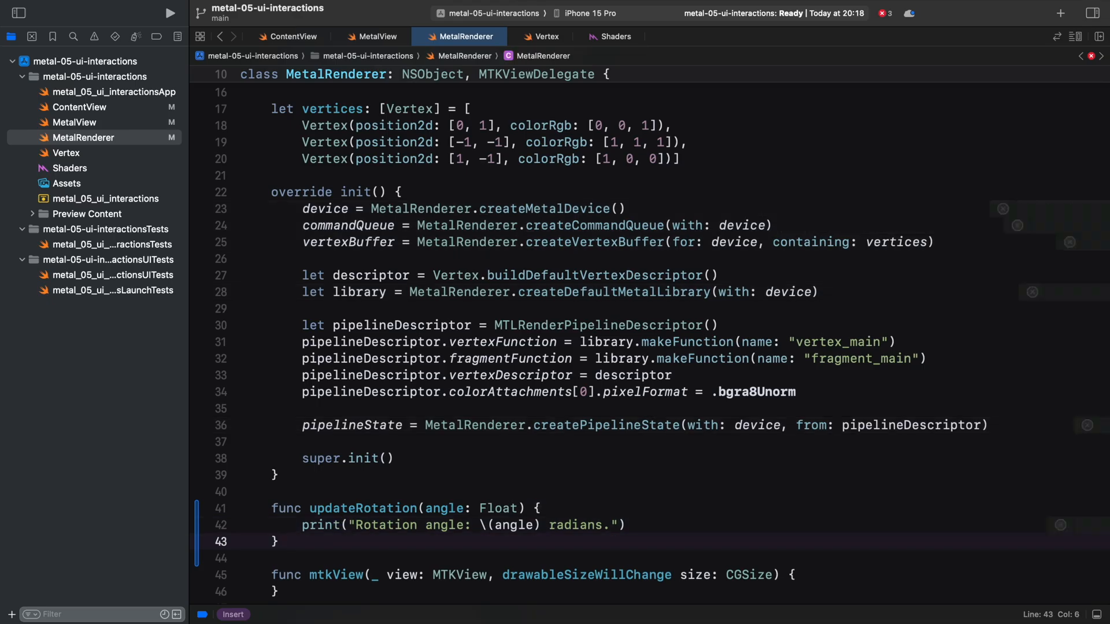
pyautogui.click(293, 36)
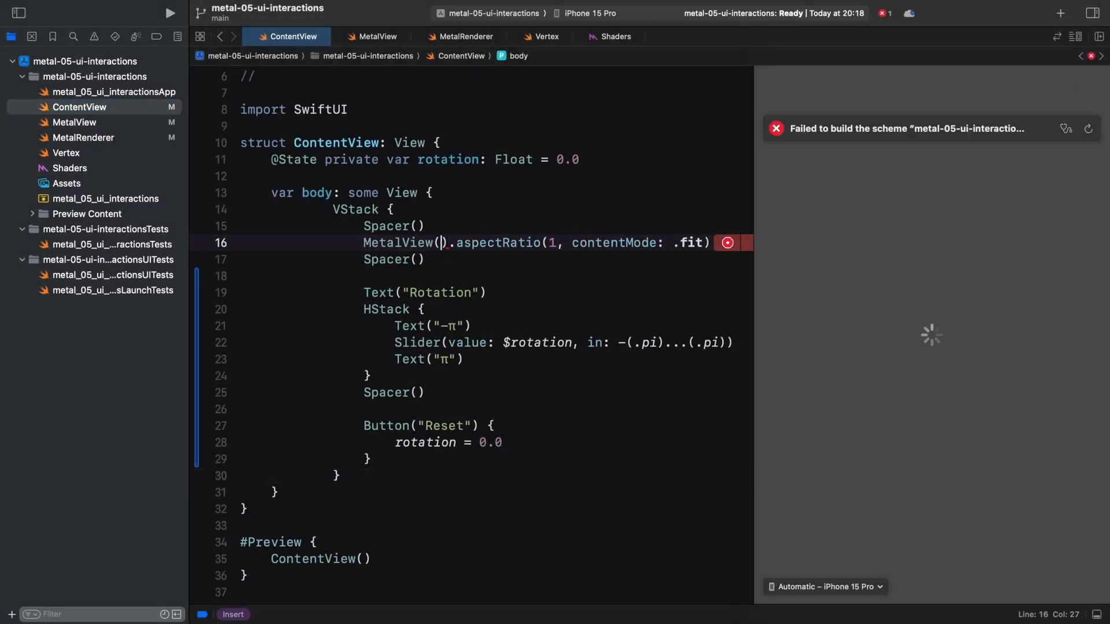
# Step: Pass rotation: $rotation into MetalView and drag the preview slider to log angles
pyautogui.write('rotation:')
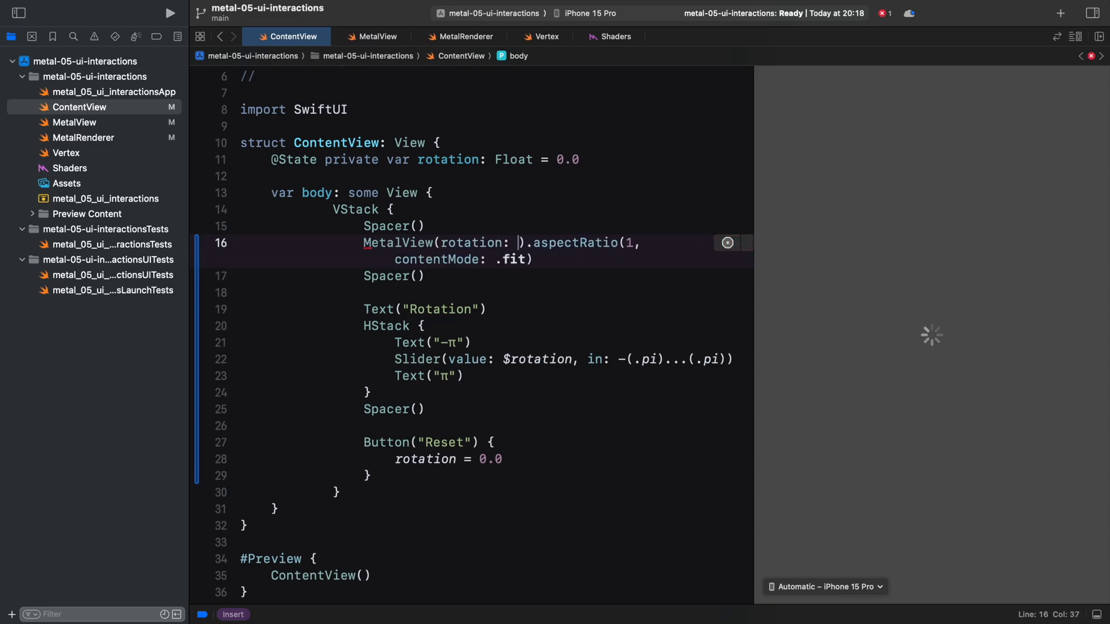
pyautogui.write('$rotation')
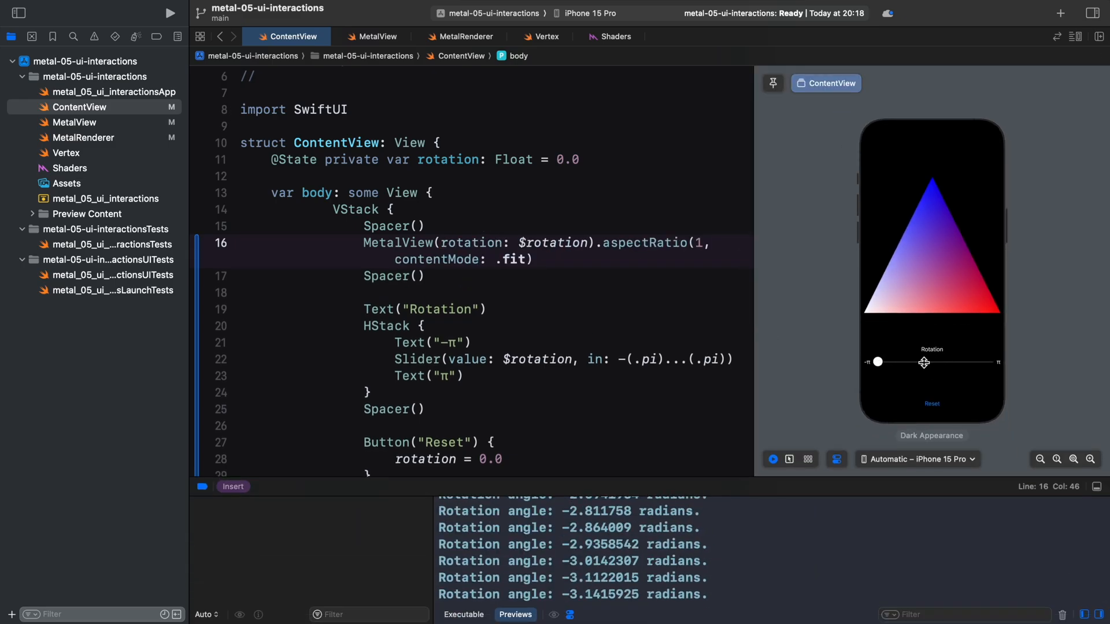
pyautogui.moveTo(876, 362); pyautogui.dragTo(933, 362)
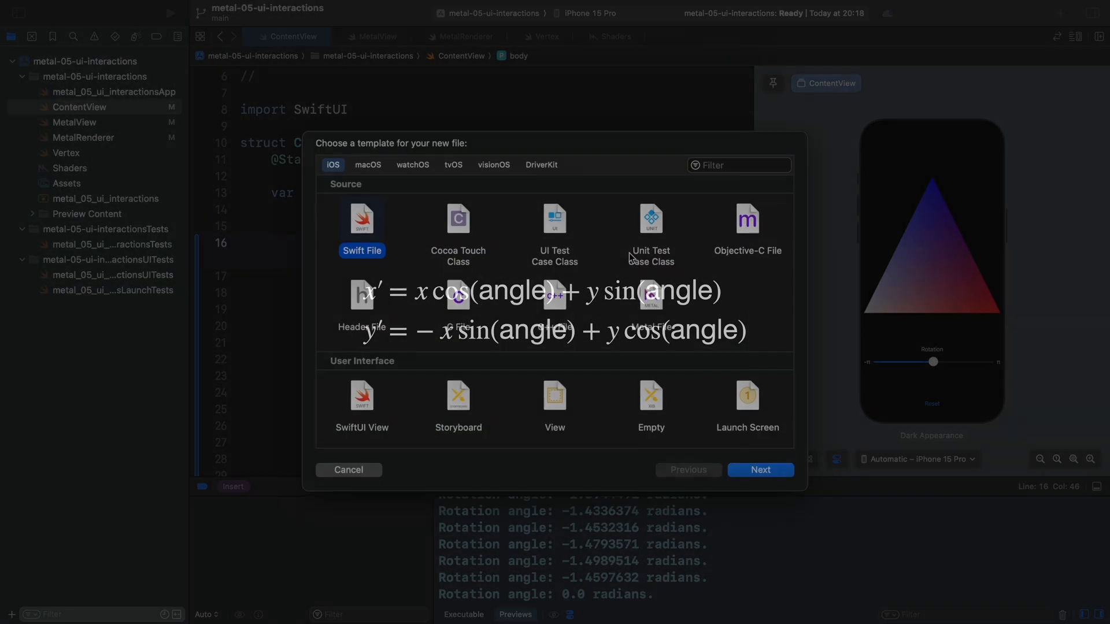
# Step: Create a new Swift file named Rotations in the app target and open it
pyautogui.click(761, 470)
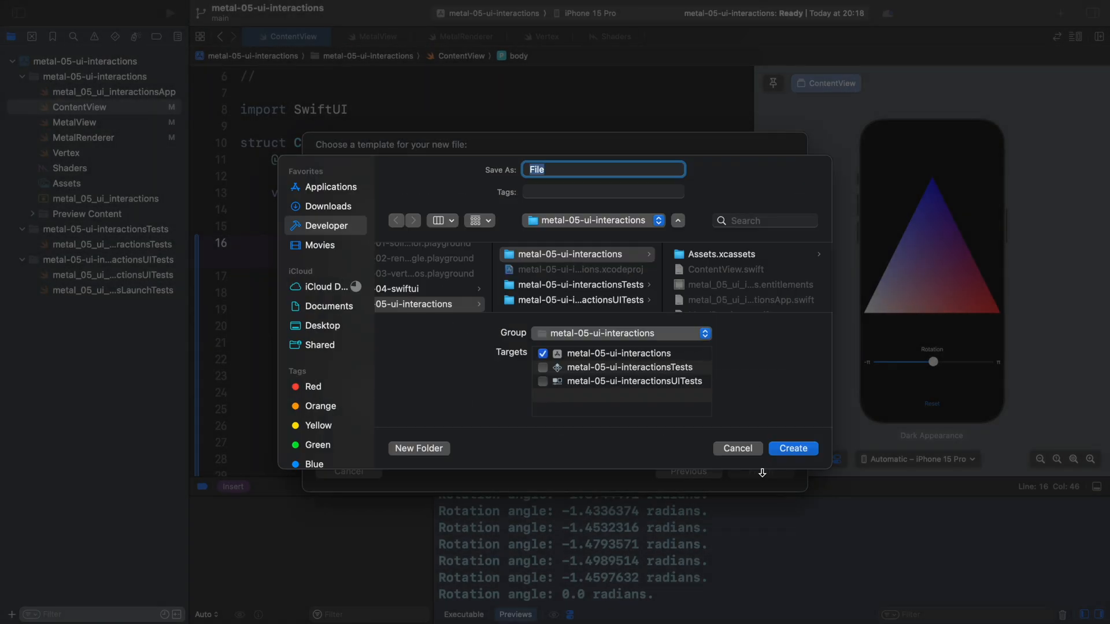
pyautogui.click(792, 449)
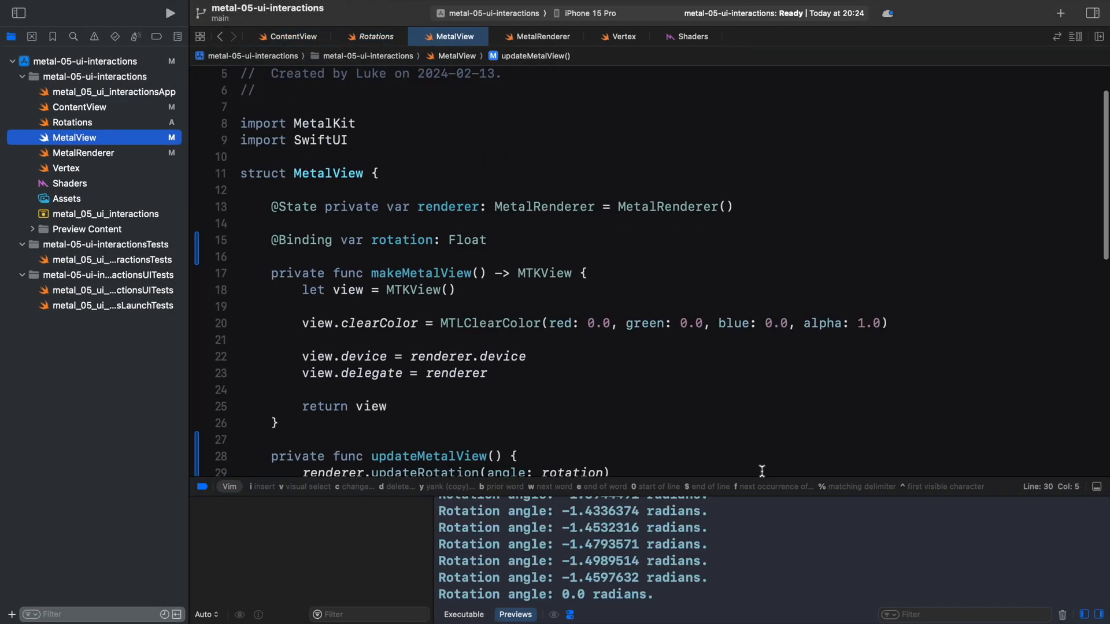
pyautogui.click(374, 35)
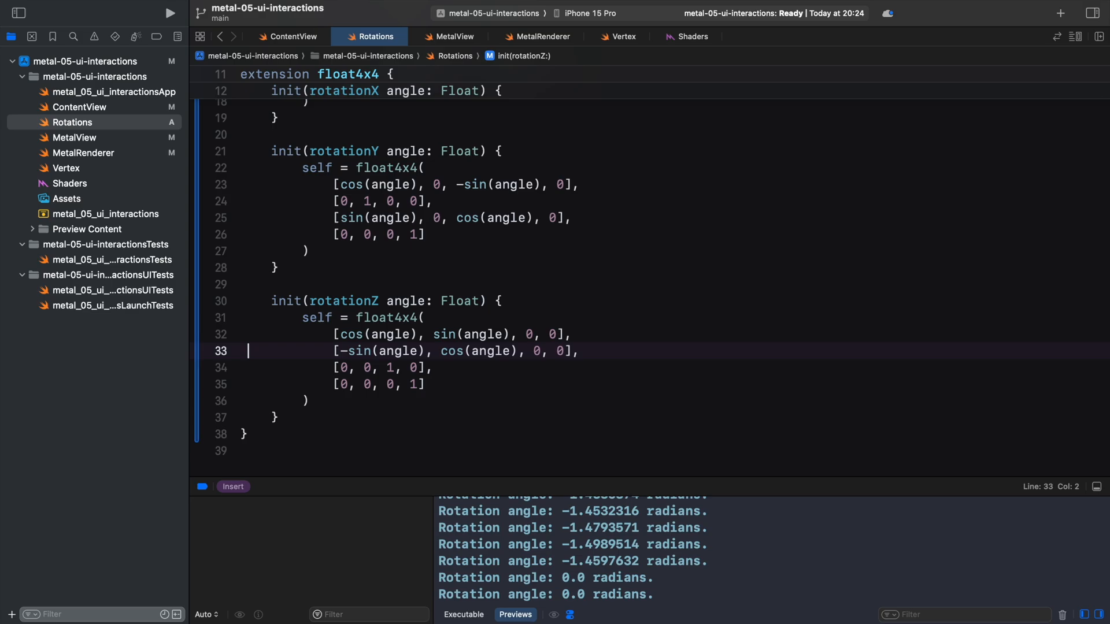
# Step: Add private var rotationMatrix = matrix_identity_float4x4 and set it to float4x4(rotationZ: angle) in updateRotation
pyautogui.click(541, 36)
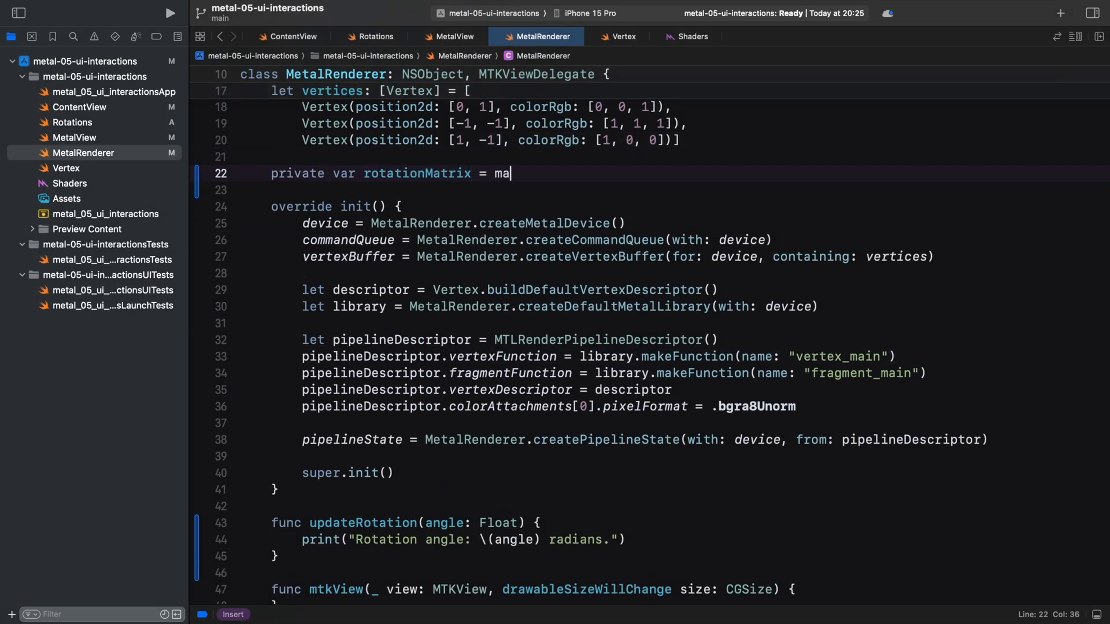
pyautogui.write('trix_identity_float4x4')
pyautogui.click(463, 539)
pyautogui.write('rotationMatrix = float4x4(rotationZ: angle')
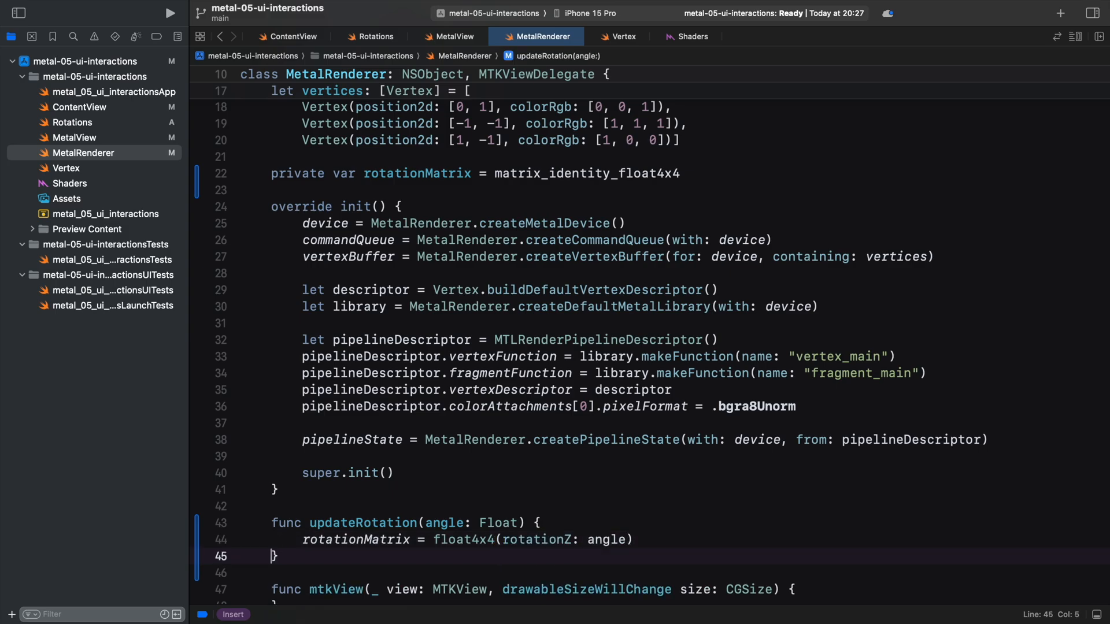
pyautogui.click(694, 36)
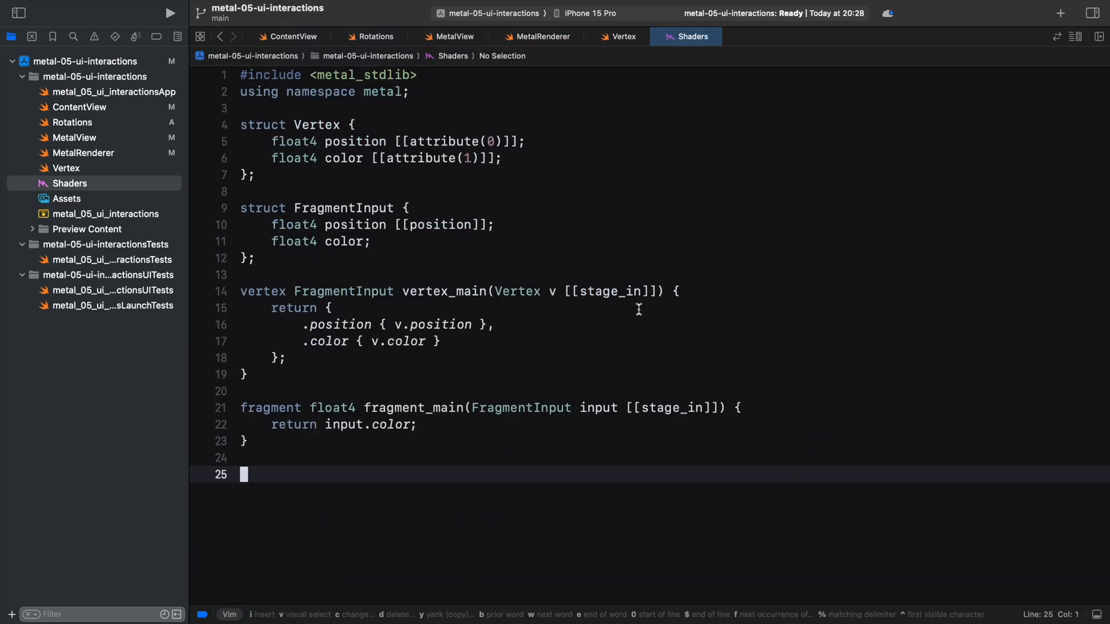
# Step: Add constant float4x4 &matrix [[buffer(1)]] to vertex_main and output matrix * v.position
pyautogui.write('contant float4x4 &matrix [[buffer(1)]]) {')
pyautogui.click(367, 325)
pyautogui.write(' matrix *')
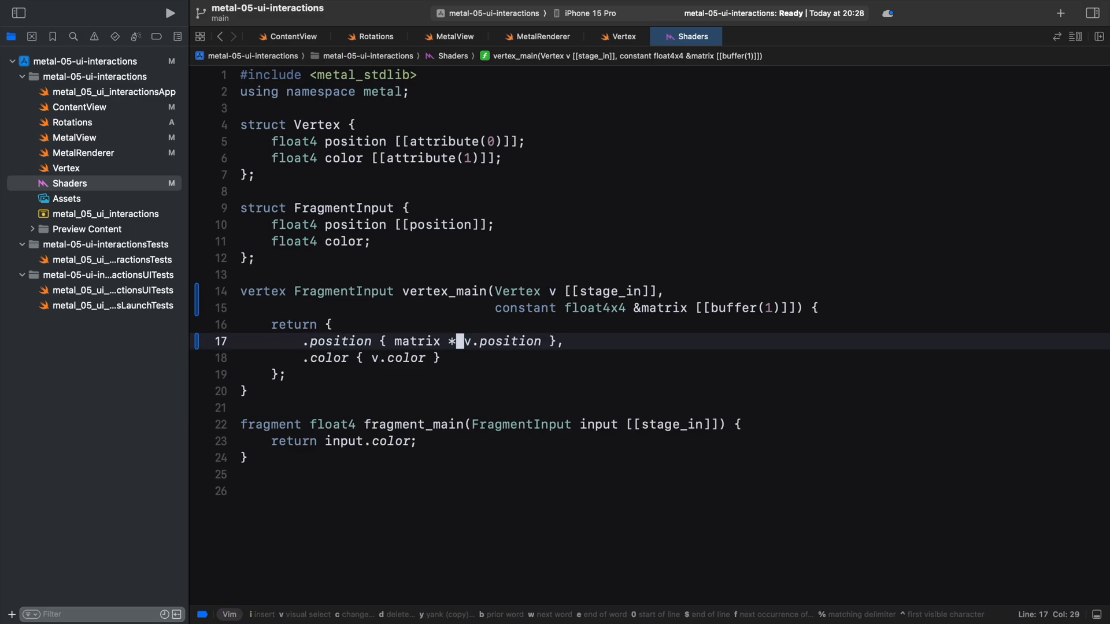
pyautogui.click(543, 36)
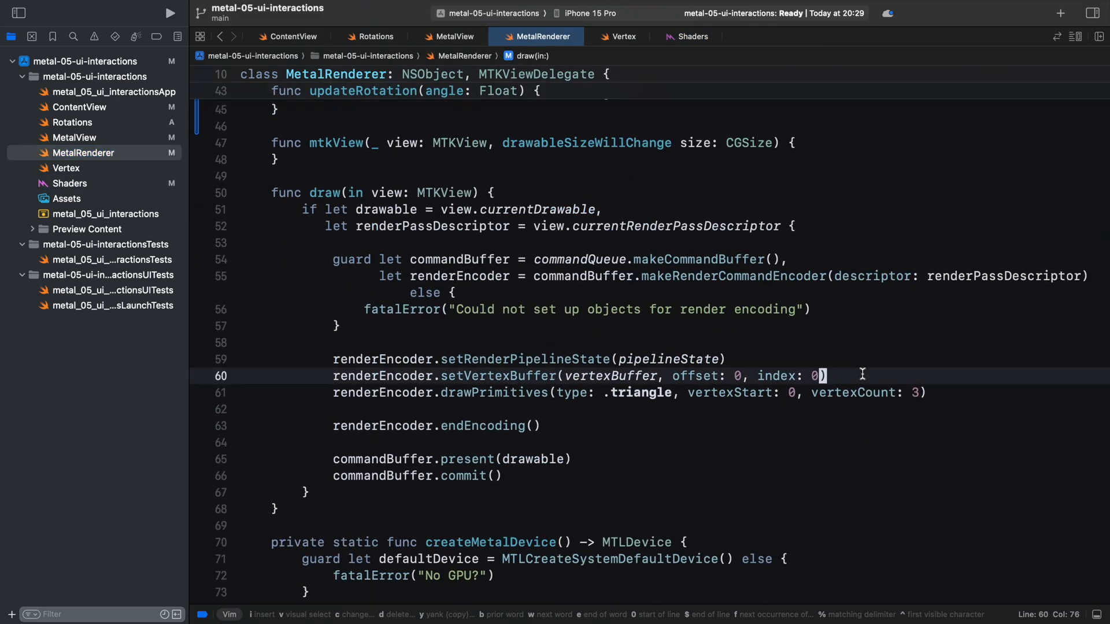
# Step: In draw(in:), add renderEncoder.setVertexBytes(&rotationMatrix, length: MemoryLayout<simd_float4x4>.stride, index: 1)
pyautogui.write('renderEncoder.setVertexBytes(')
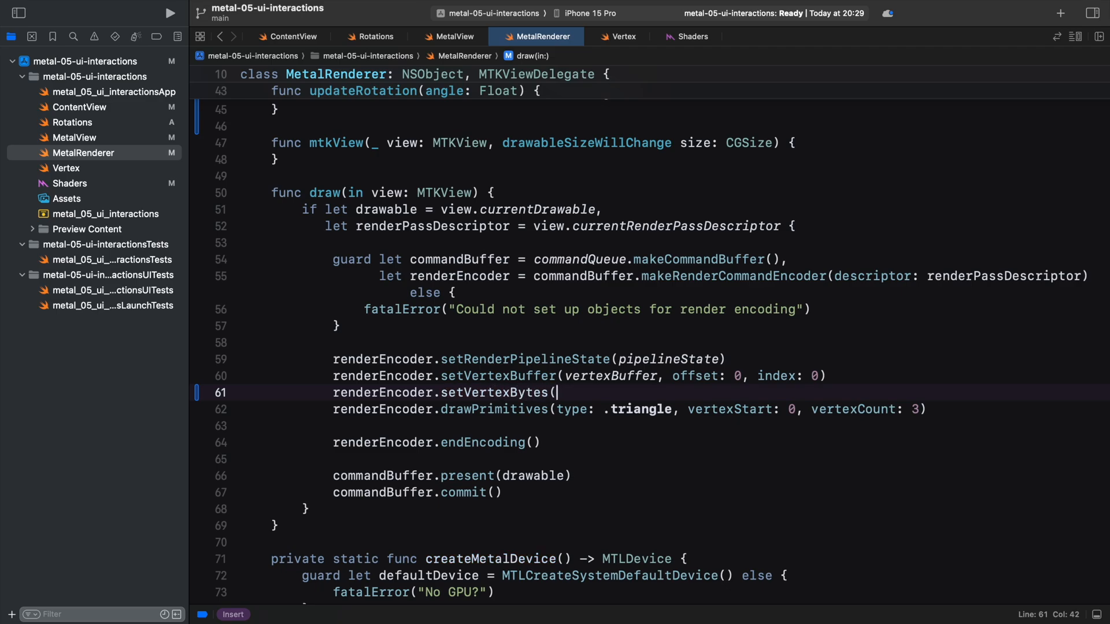
pyautogui.write('&rotationMatrix, length: MemoryLayout<simd_float4x4>.stride, index:')
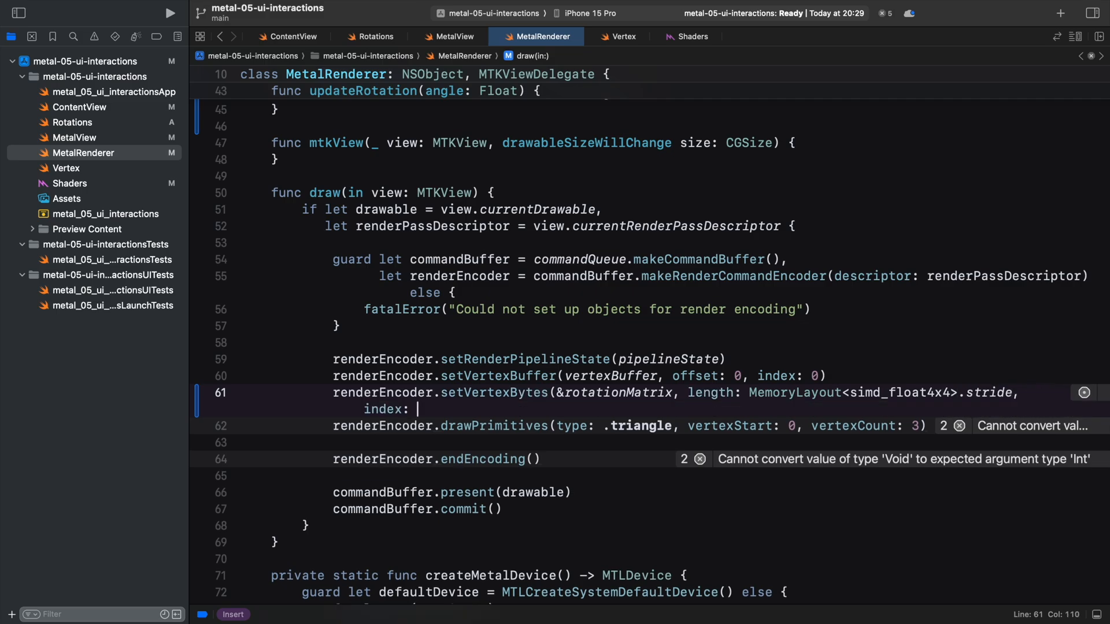
# Step: Drag the ContentView preview slider to rotate the triangle
pyautogui.click(292, 35)
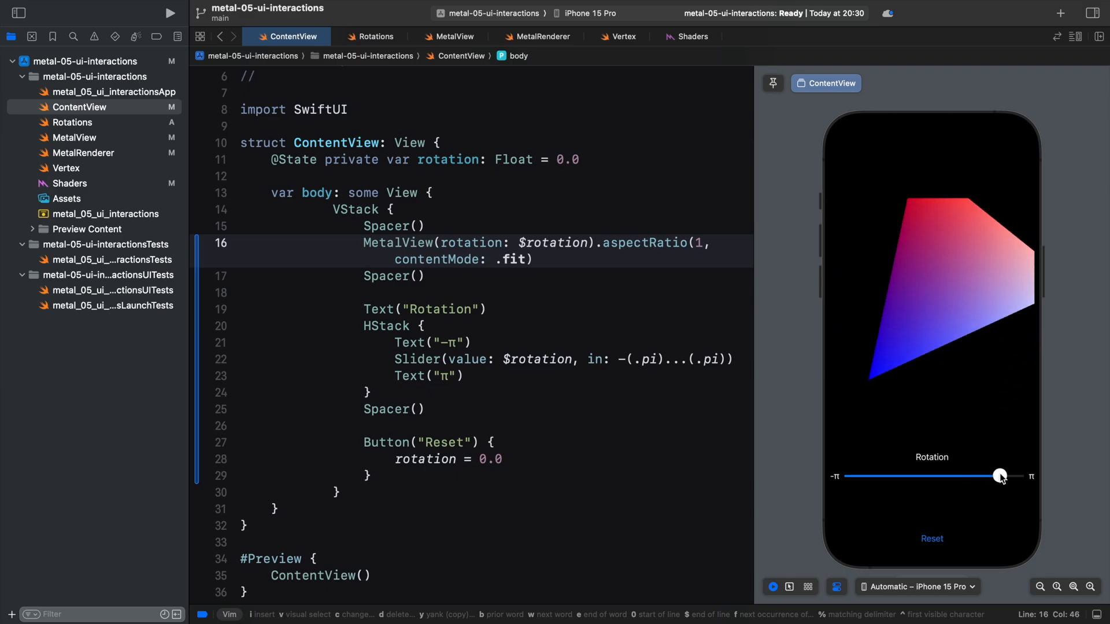
pyautogui.moveTo(997, 475); pyautogui.dragTo(933, 475)
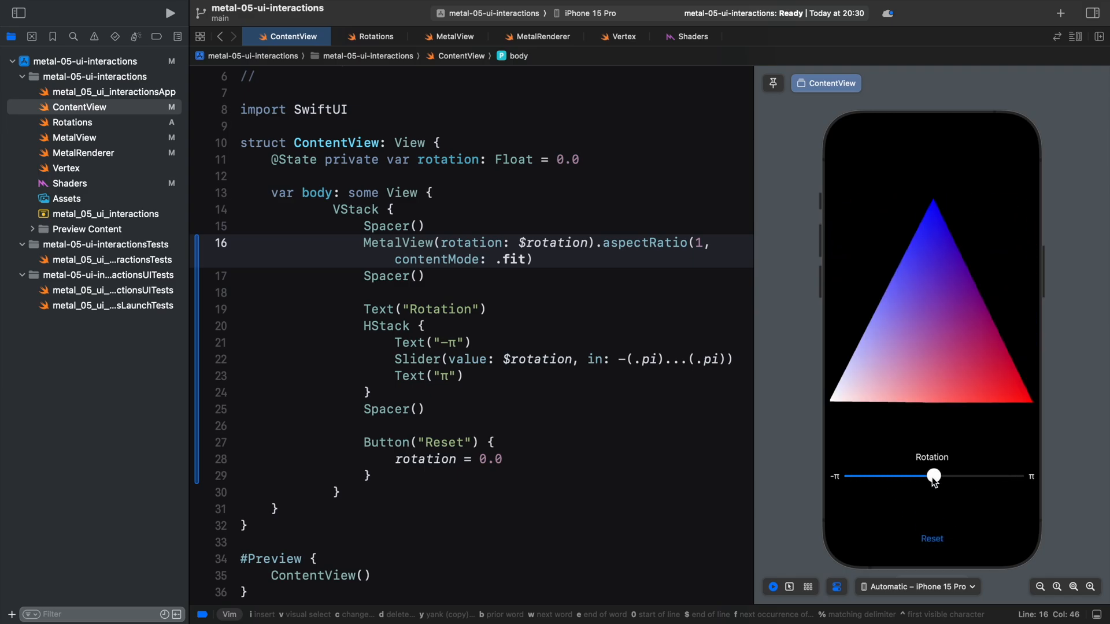